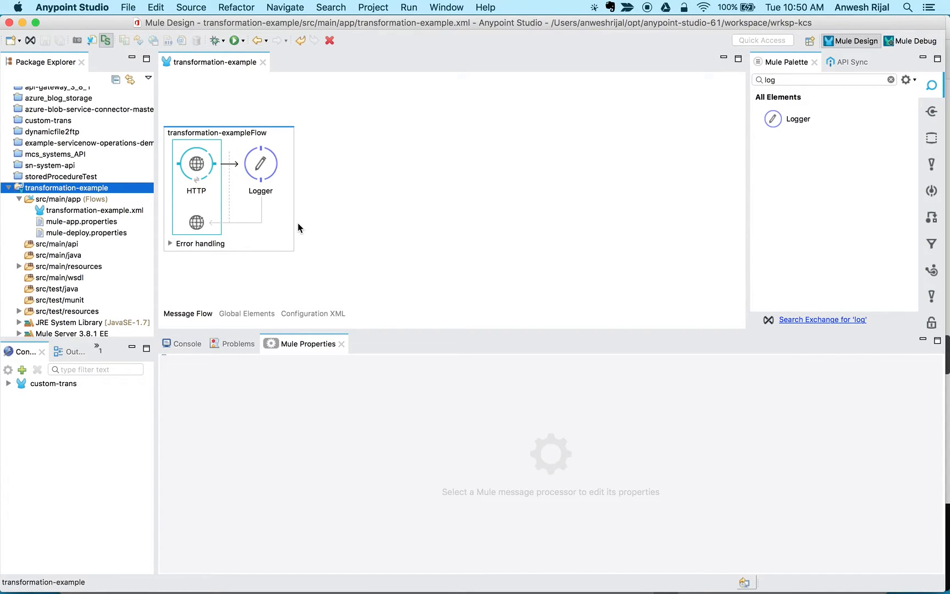
mouse_move(203, 170)
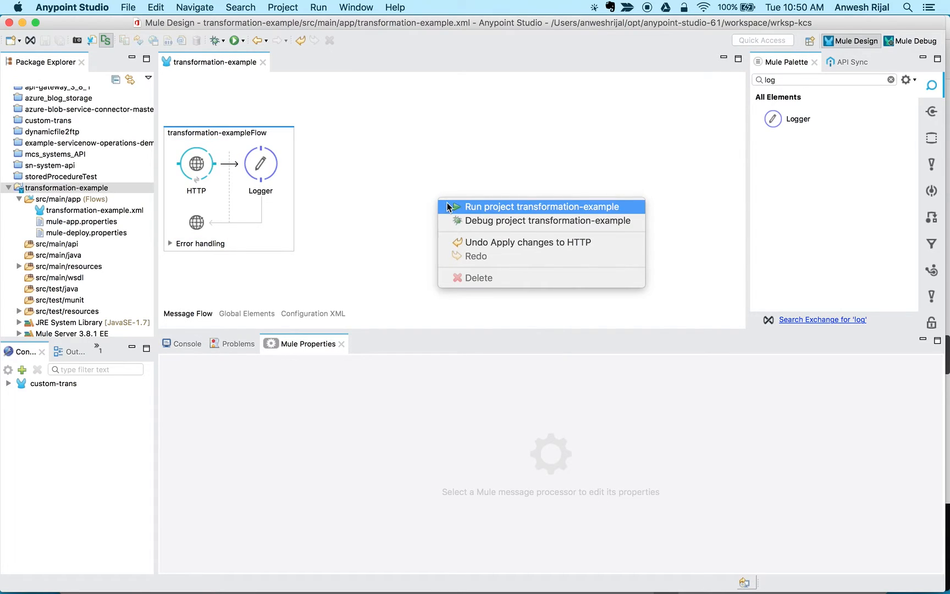
Step: Create the Java package com.mule.anw.custom under src/main/java
click(425, 208)
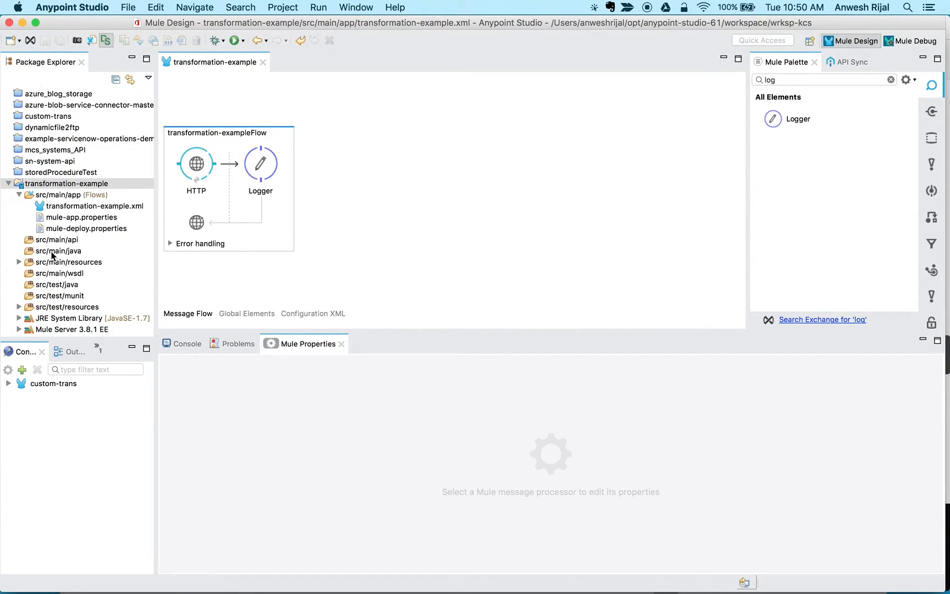
right_click(58, 251)
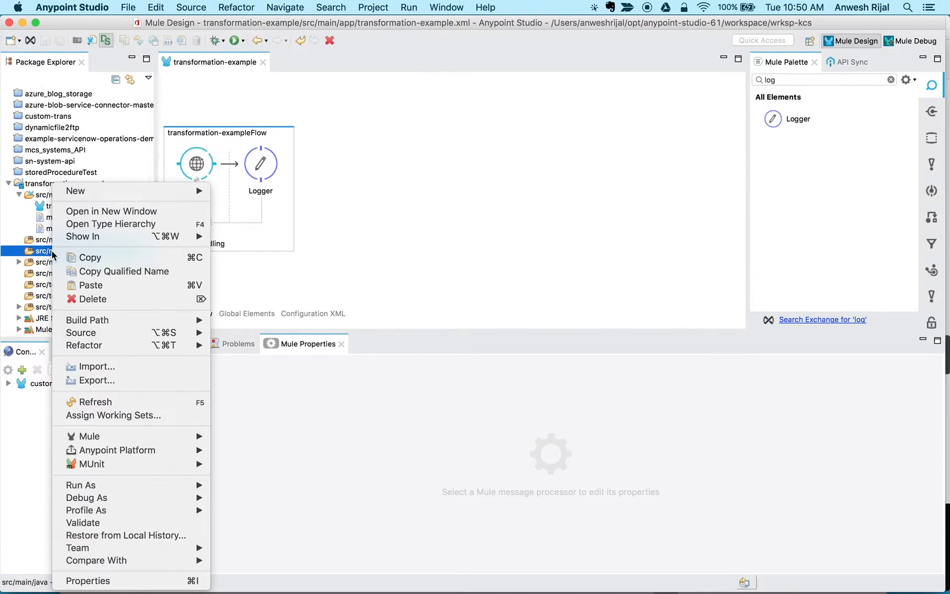
mouse_move(74, 191)
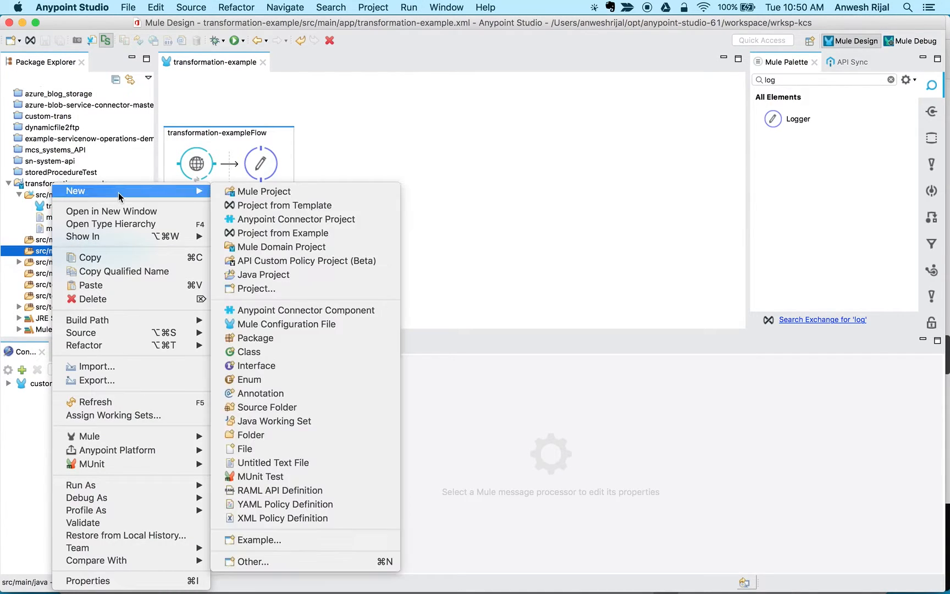
mouse_move(186, 195)
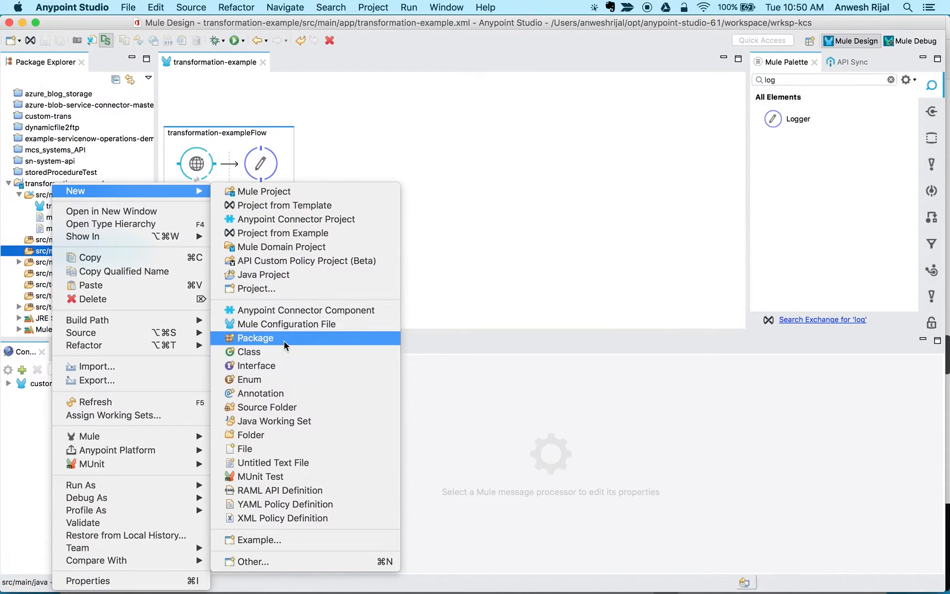
click(255, 337)
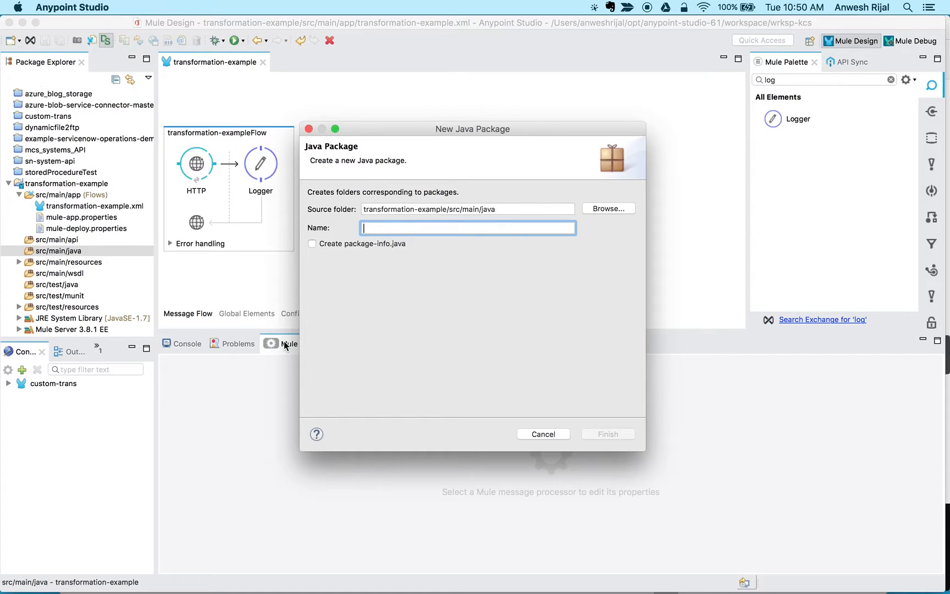
text(com.mule)
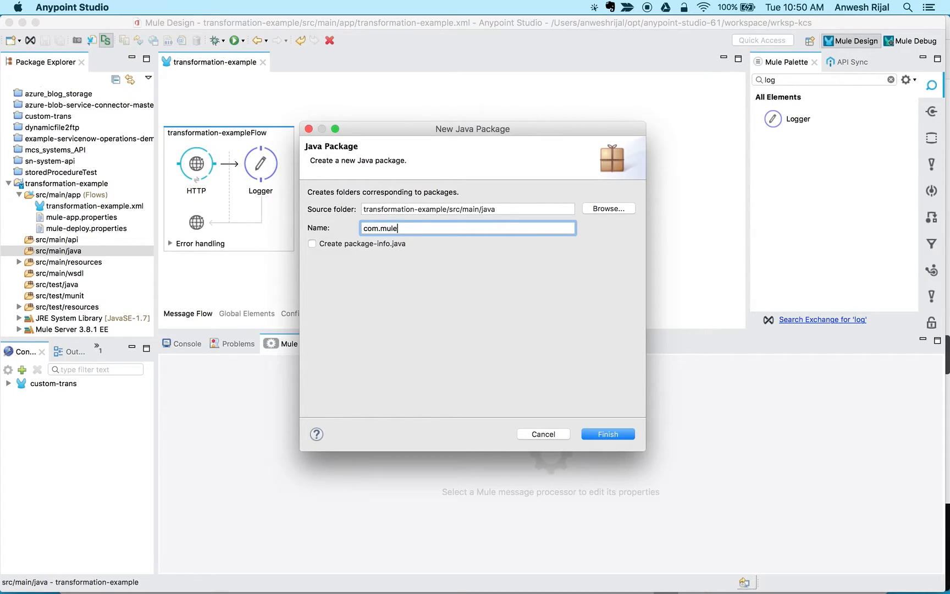
text(anw)
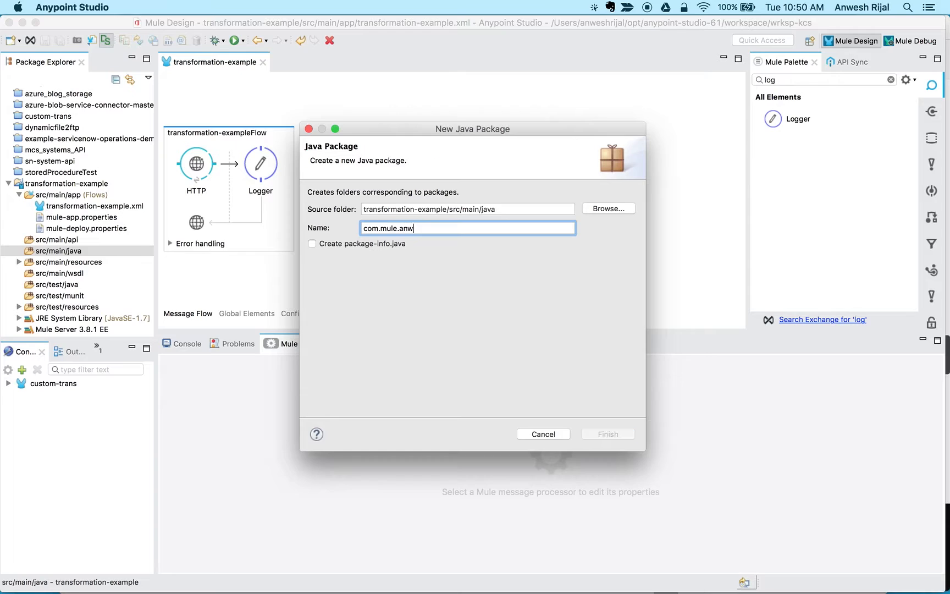
text(.custom)
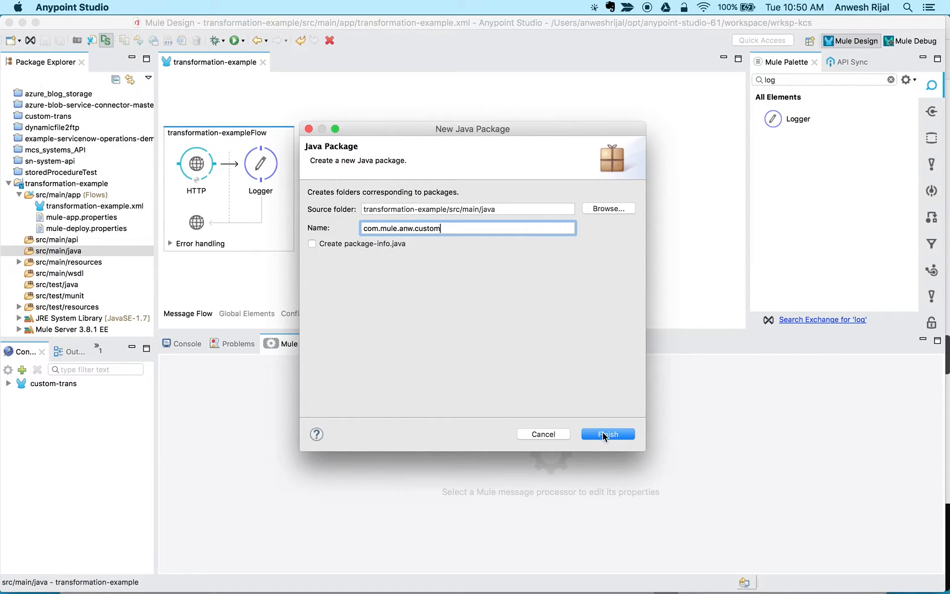
click(607, 434)
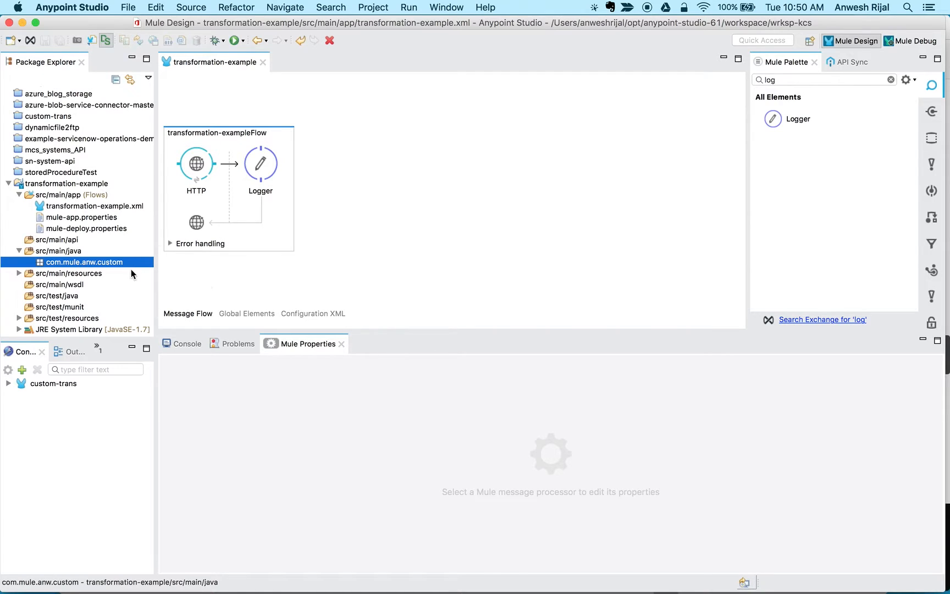
Step: Create the Java class Transform2Nepali in the com.mule.anw.custom package
right_click(79, 262)
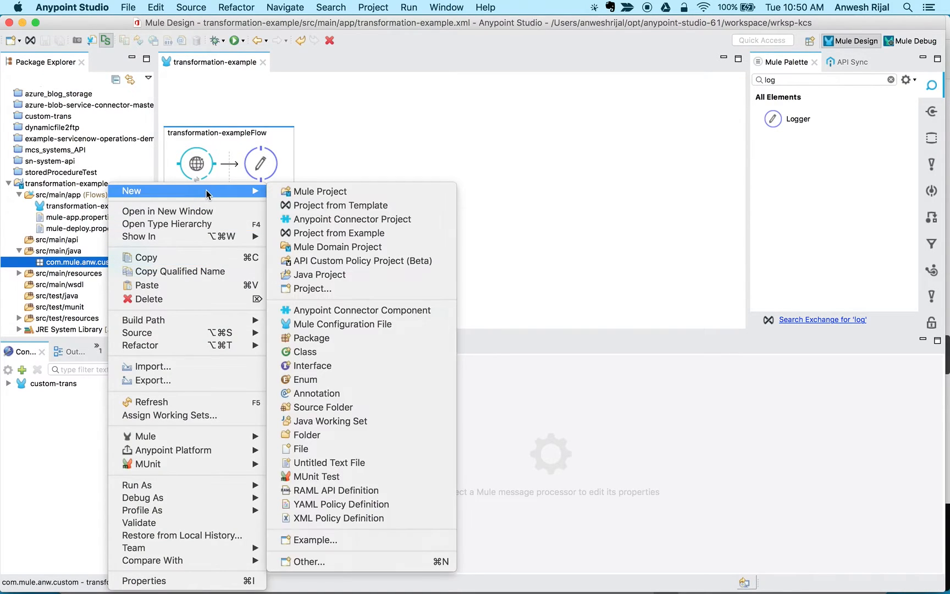
mouse_move(331, 352)
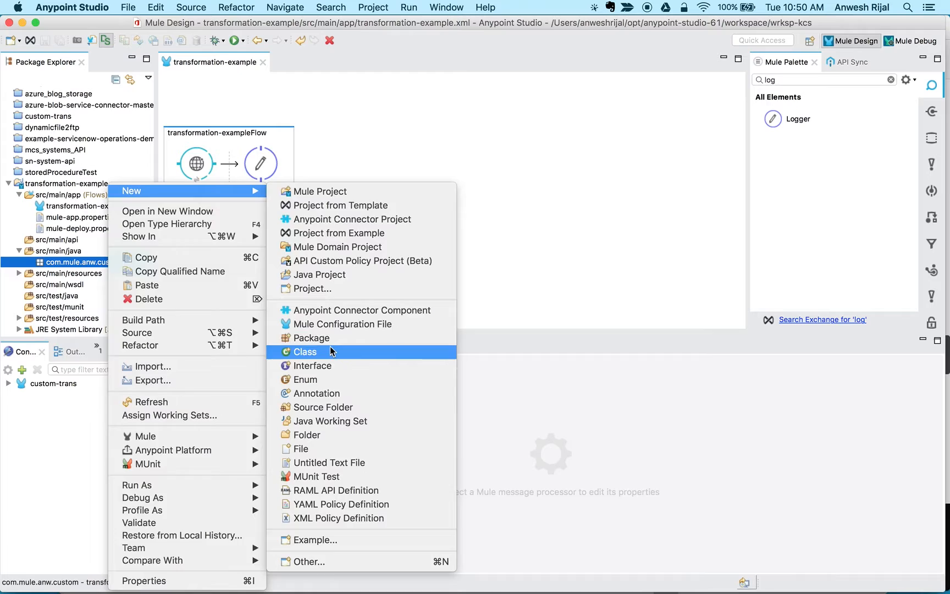
click(306, 351)
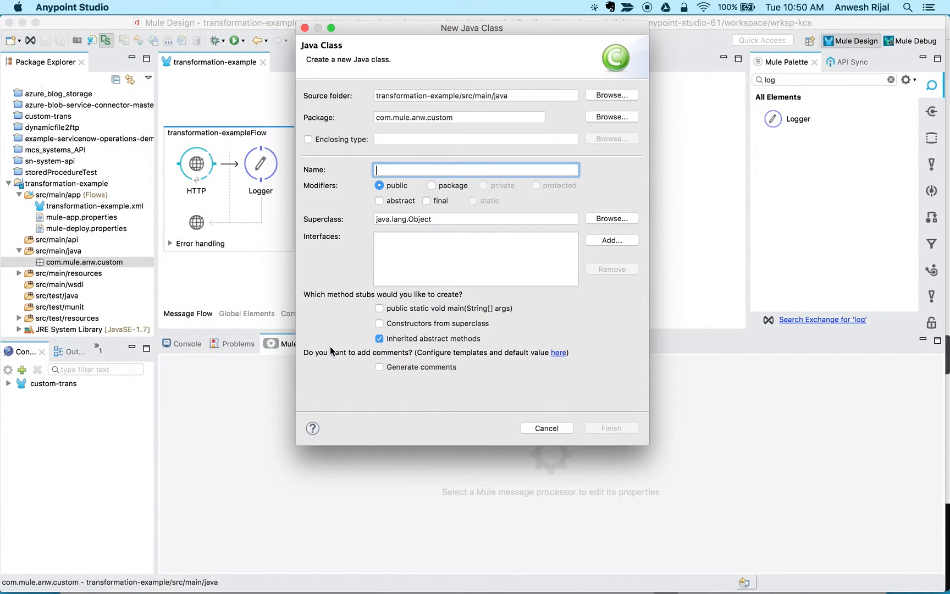
text(Tran)
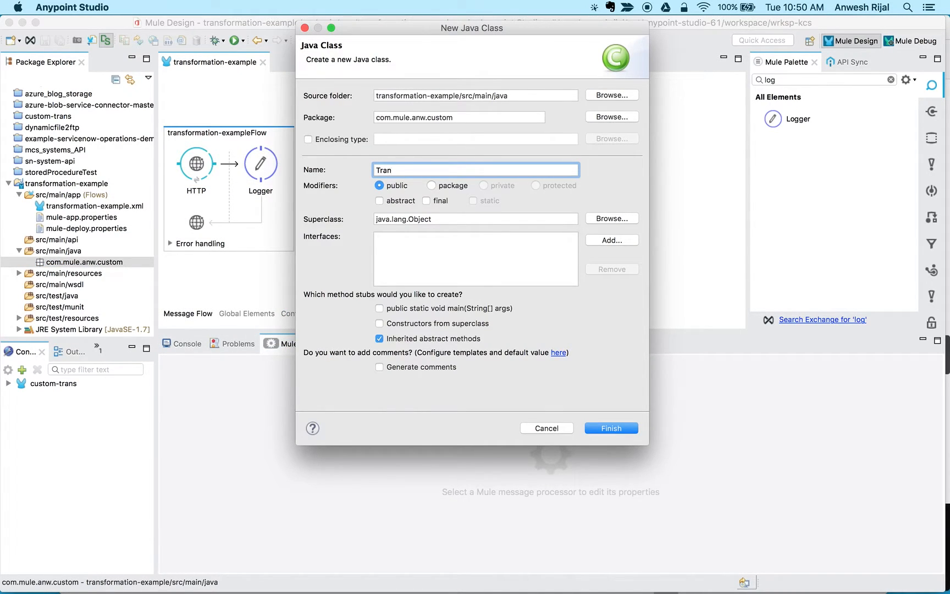
text(sform2)
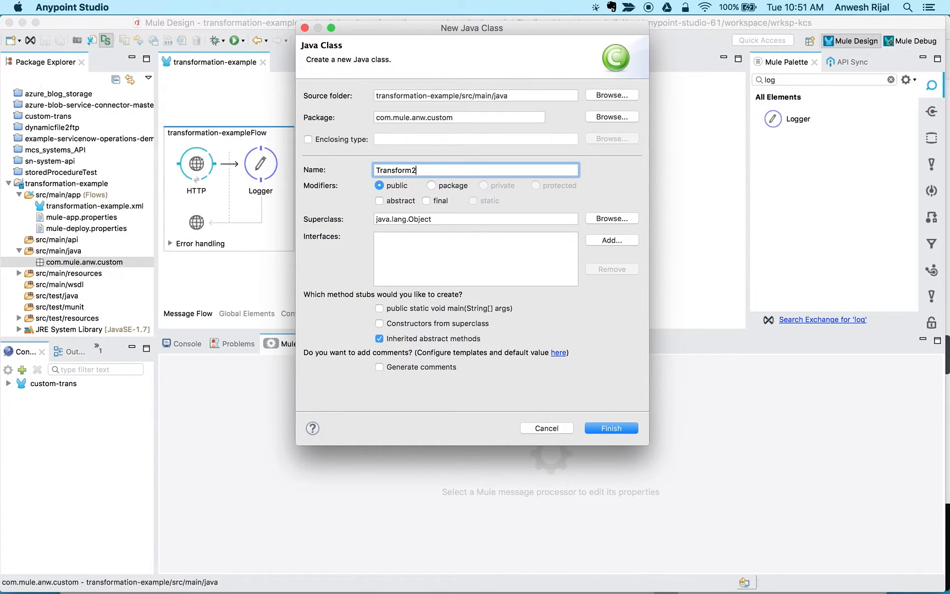
text(Nepali)
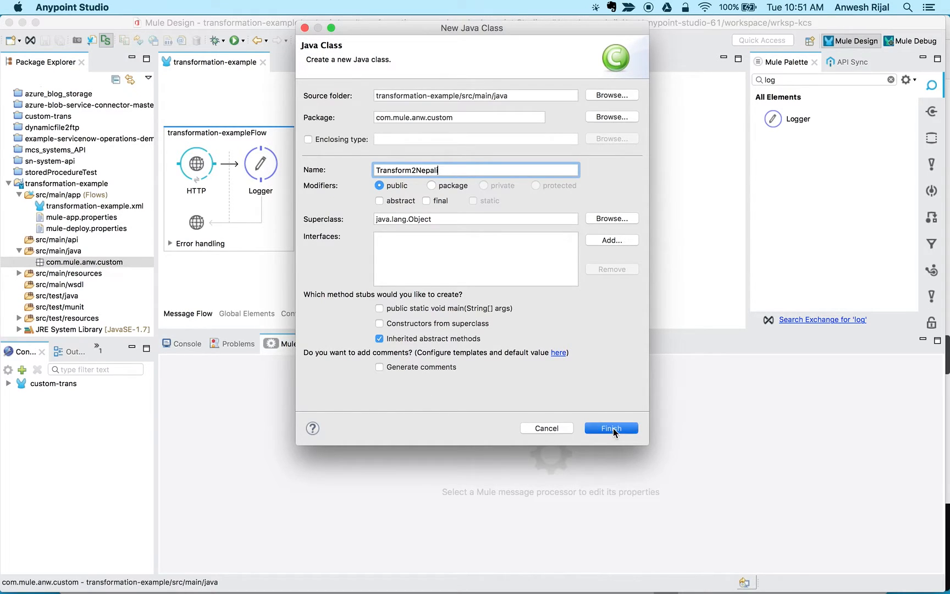
click(610, 427)
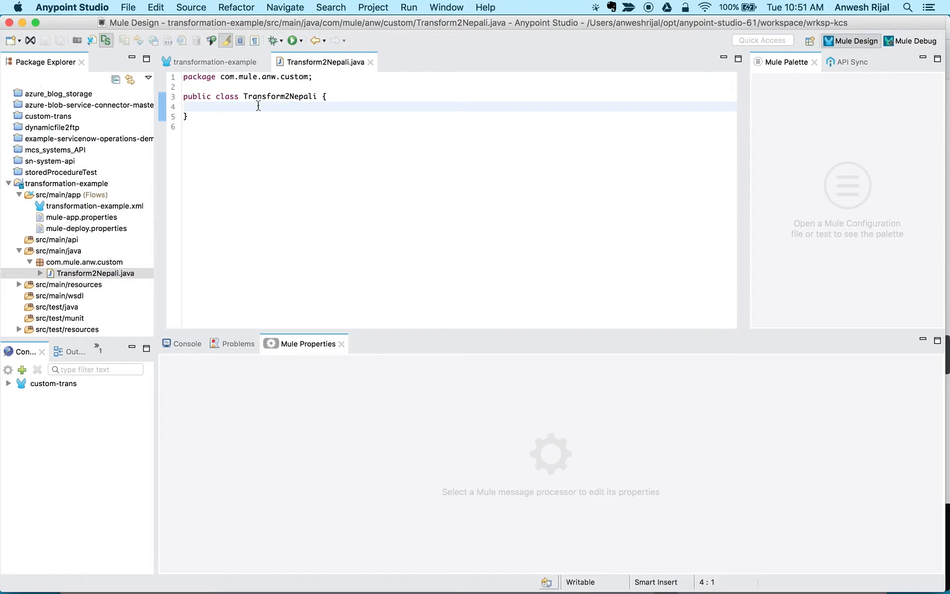
mouse_move(921, 96)
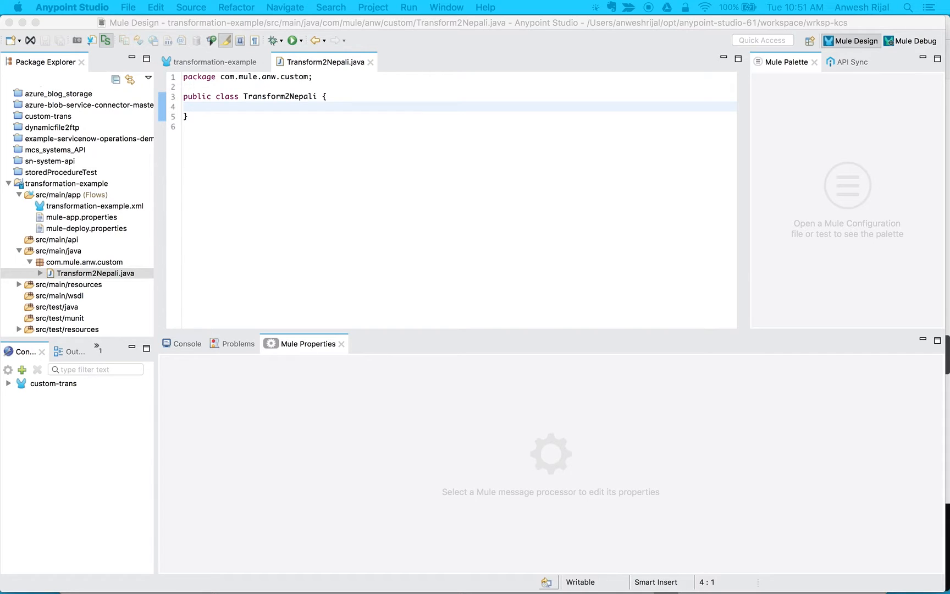
Step: Write the doTransform switch mapping one–four to ek, dui, tin, chaar and save the class
click(223, 103)
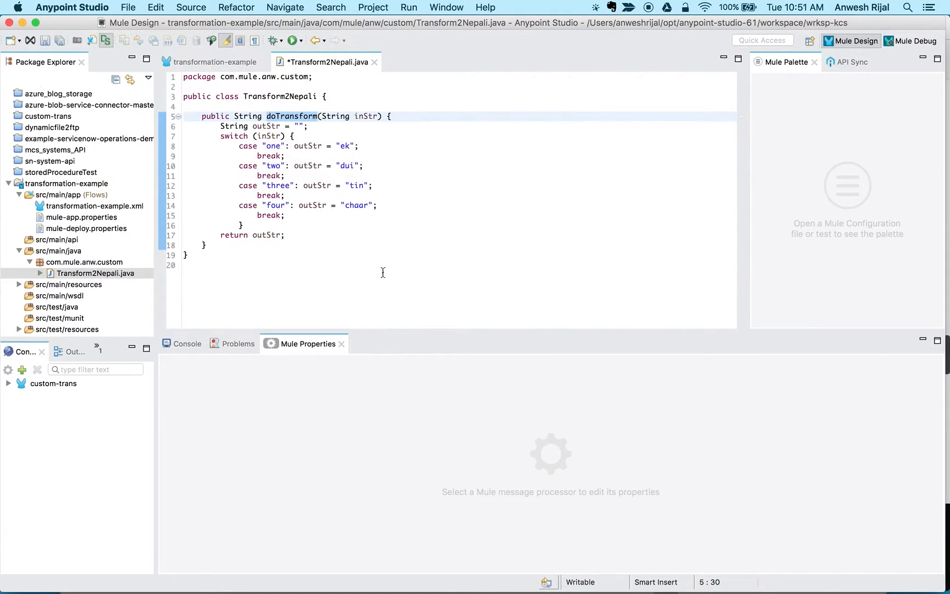
mouse_move(289, 137)
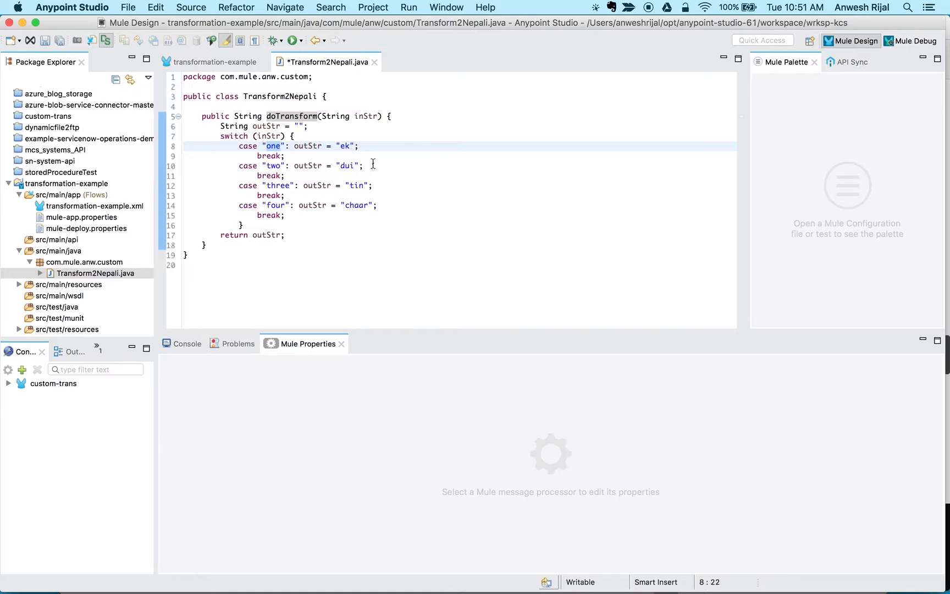
key(cmd+s)
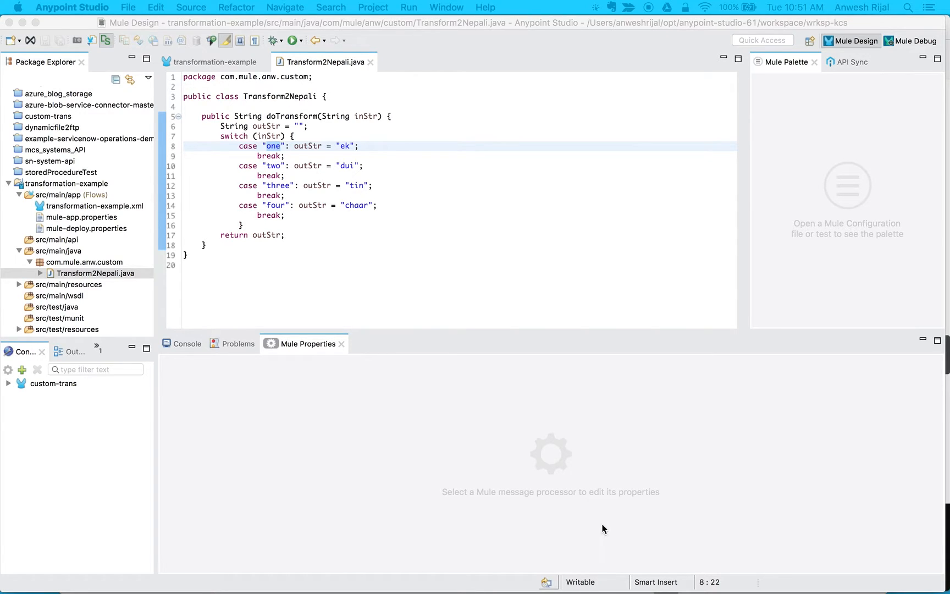
click(212, 62)
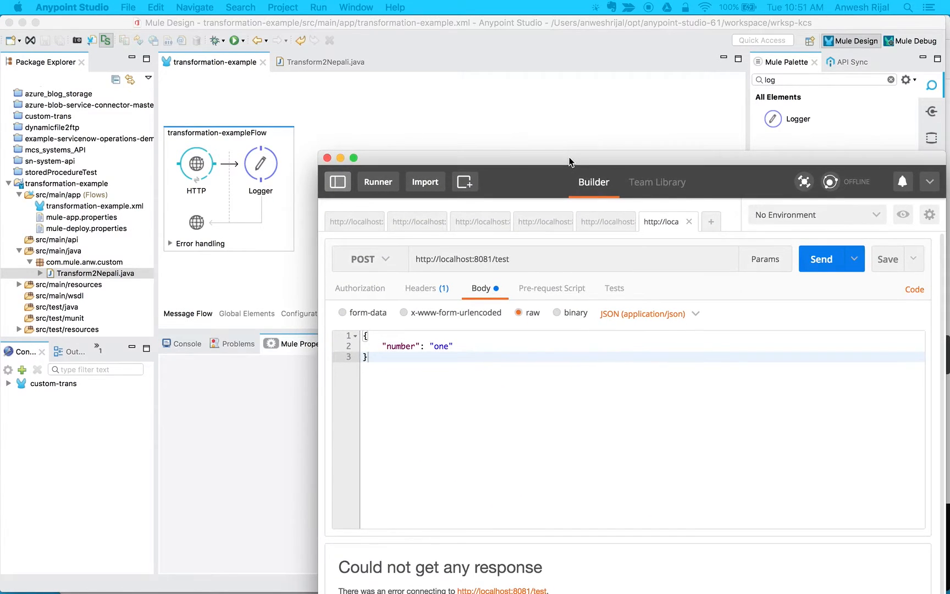
double_click(497, 259)
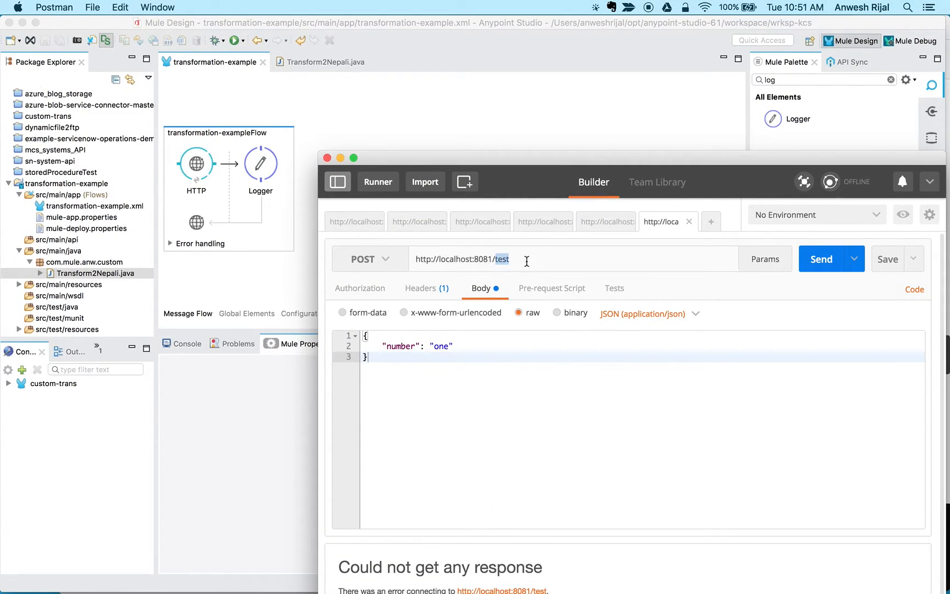
text(transf)
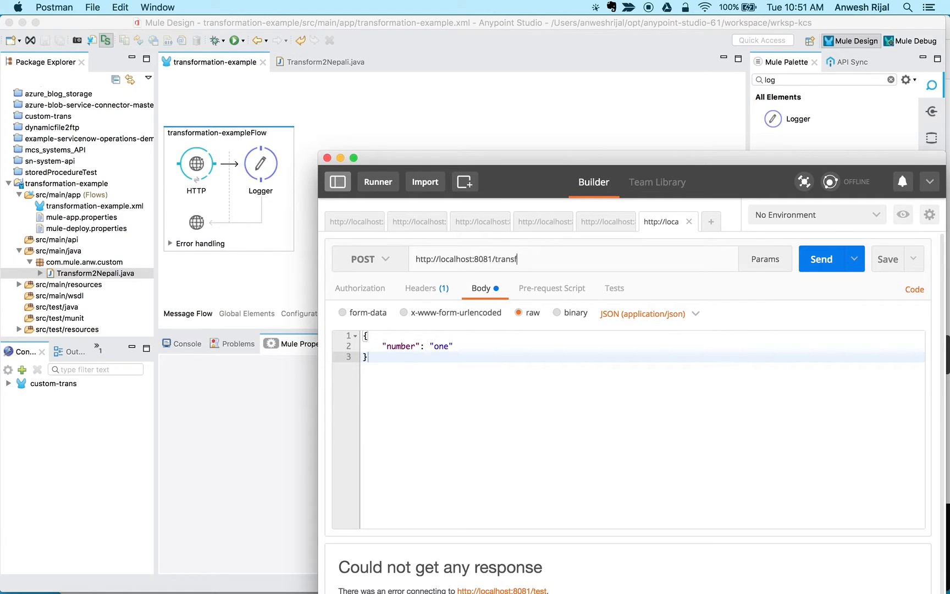
text(orm)
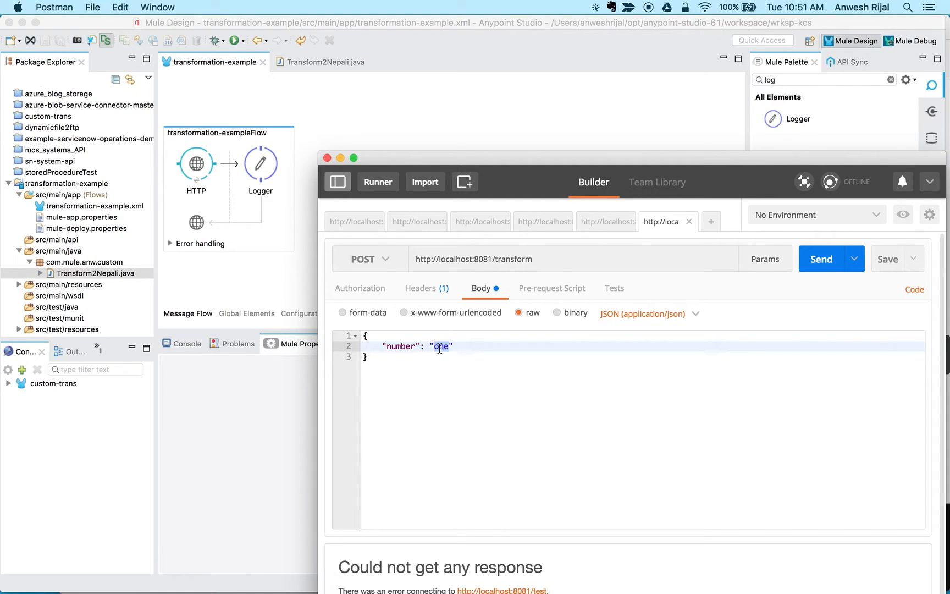
mouse_move(528, 115)
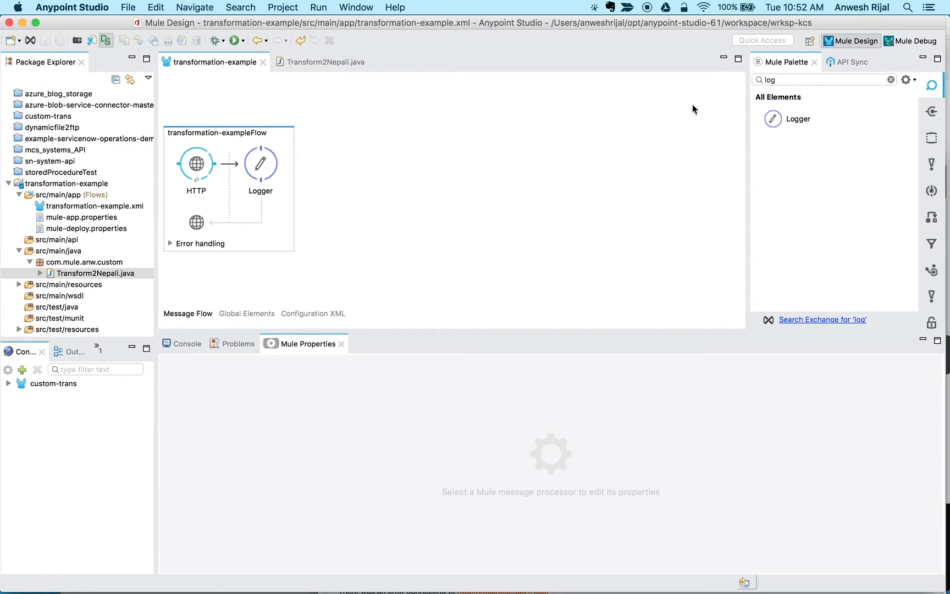
Step: Place a Transform Message between HTTP and Logger with DataWeave body payload.number
click(891, 79)
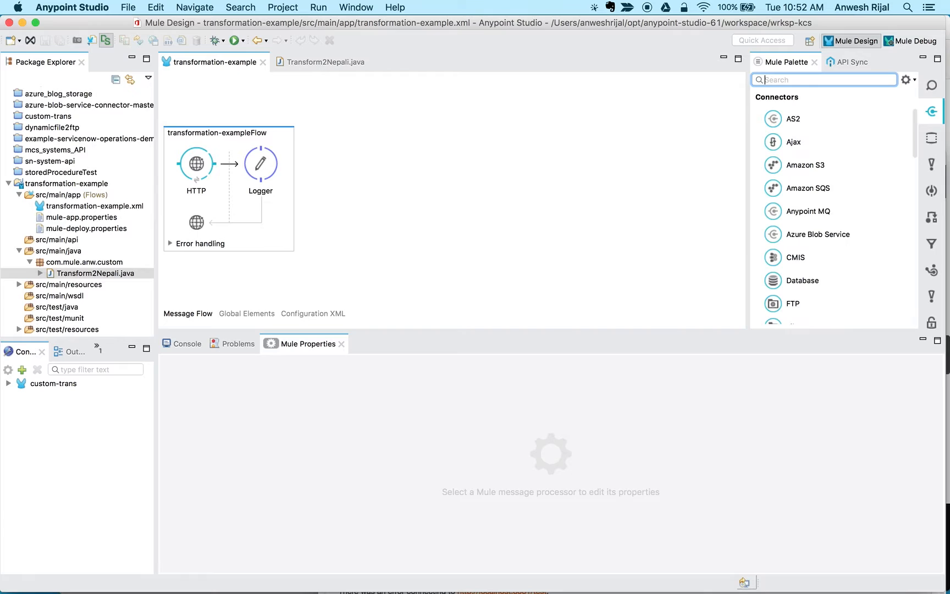
text(tran)
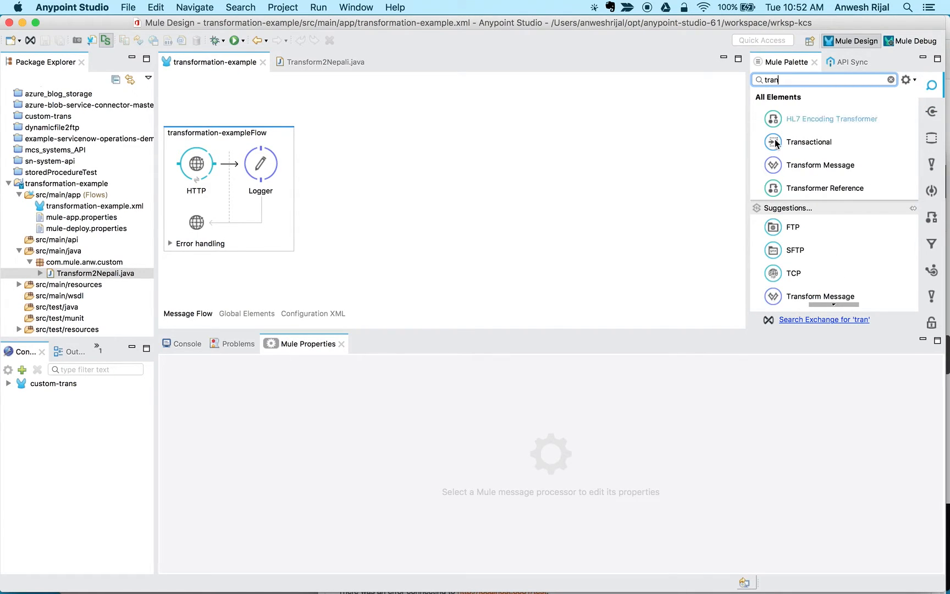
drag(821, 165, 248, 179)
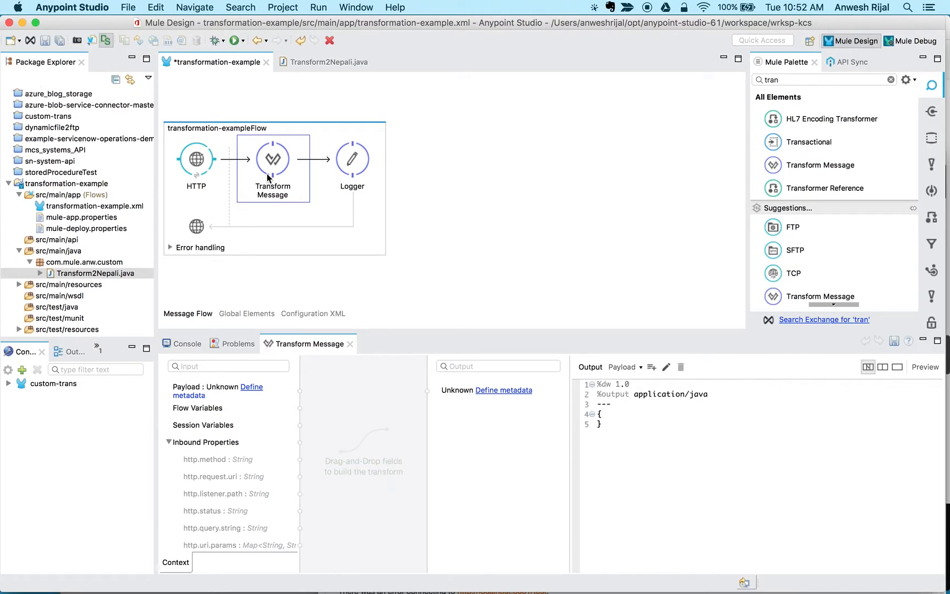
mouse_move(854, 443)
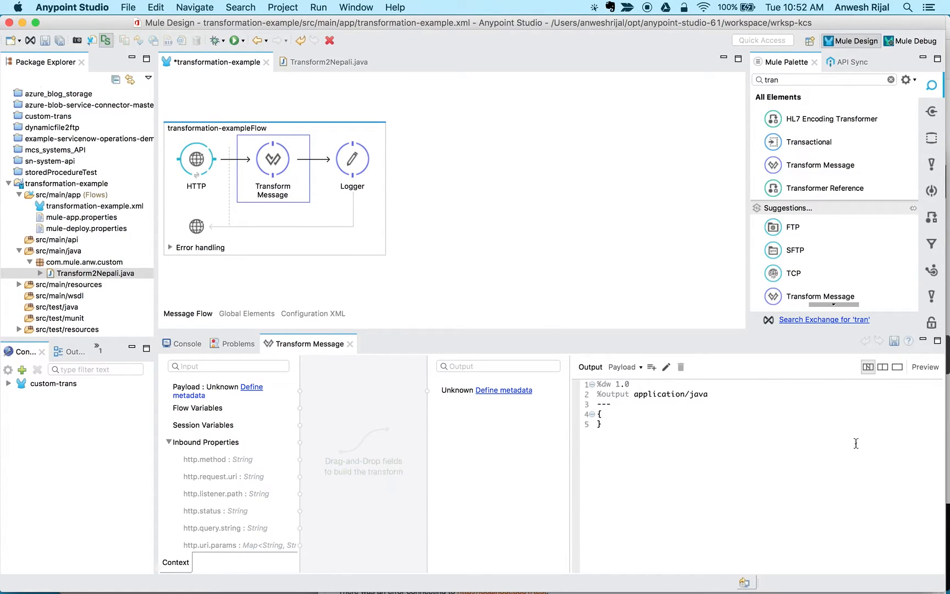
mouse_move(615, 411)
text(payload)
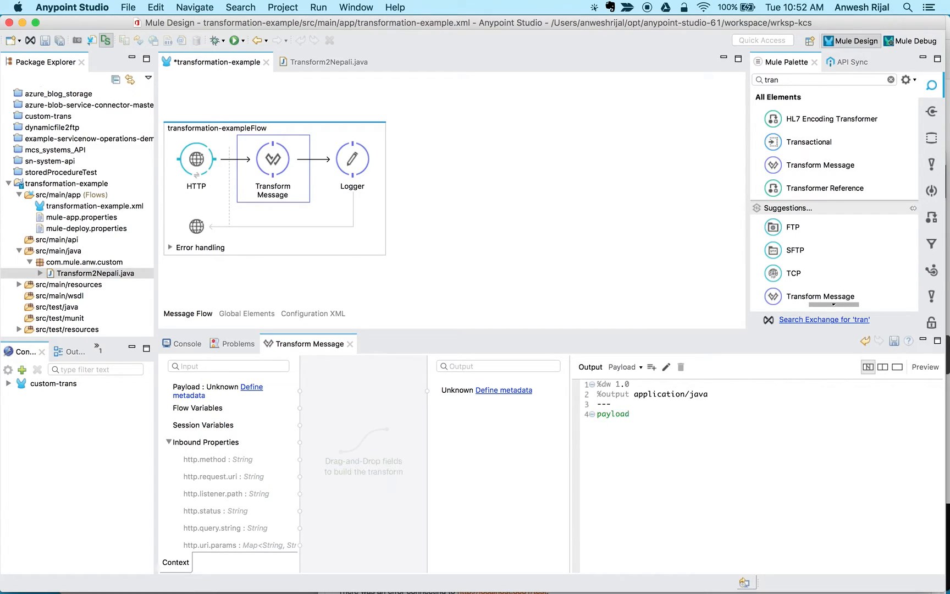
text(.number)
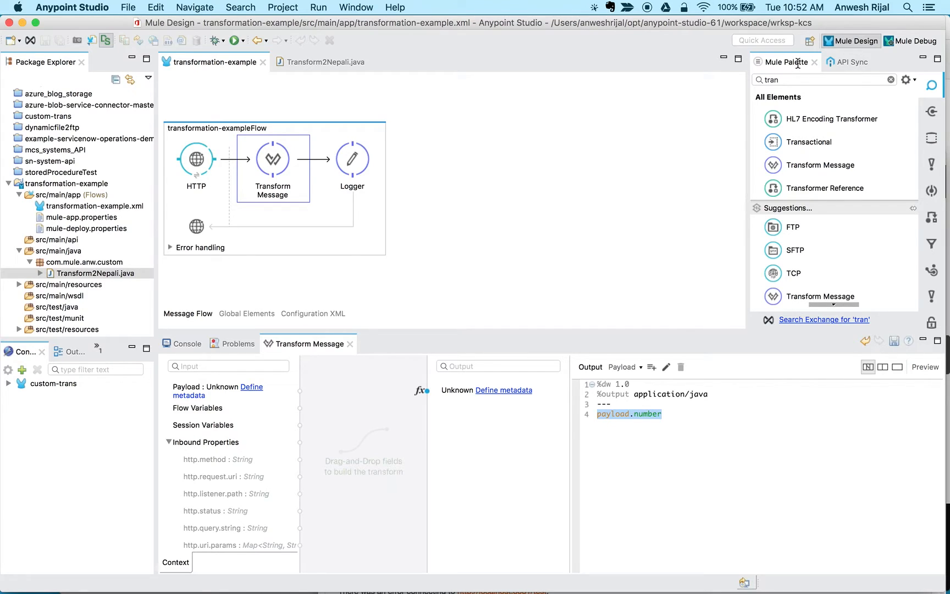
Step: Search the Mule Palette for the Java component to add next
click(892, 79)
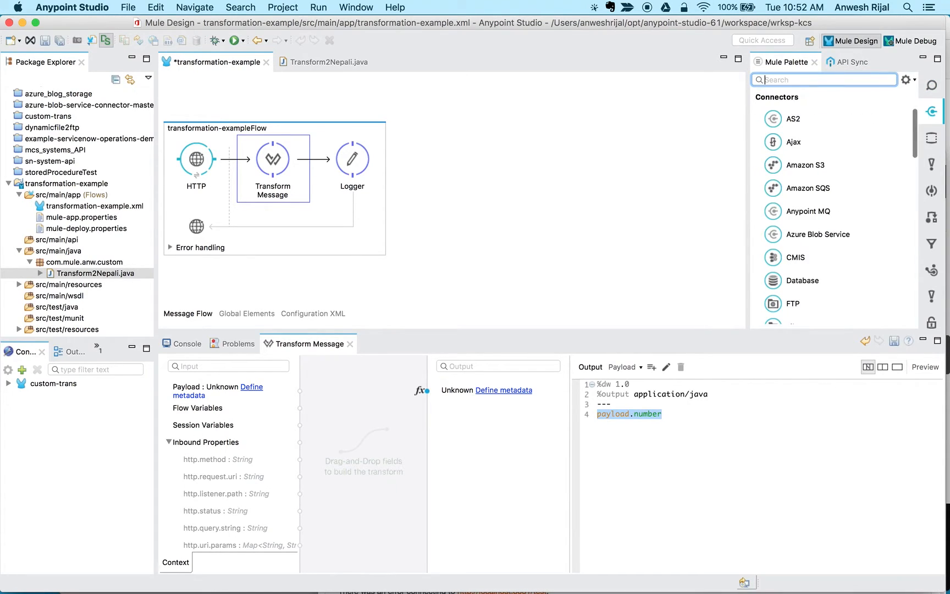
text(ja)
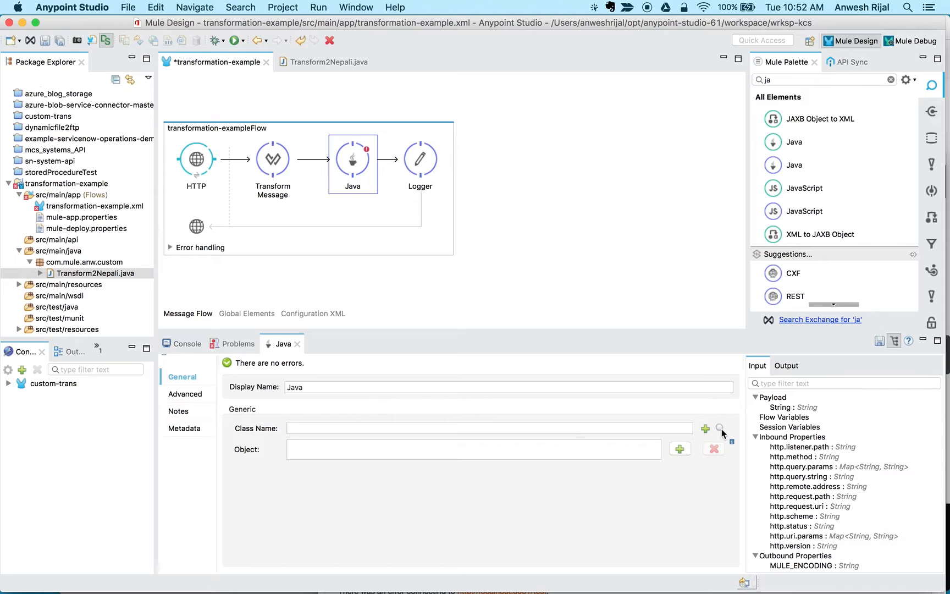
Step: Set the Java step's class name to com.mule.anw.custom.Transform2Nepali
click(720, 428)
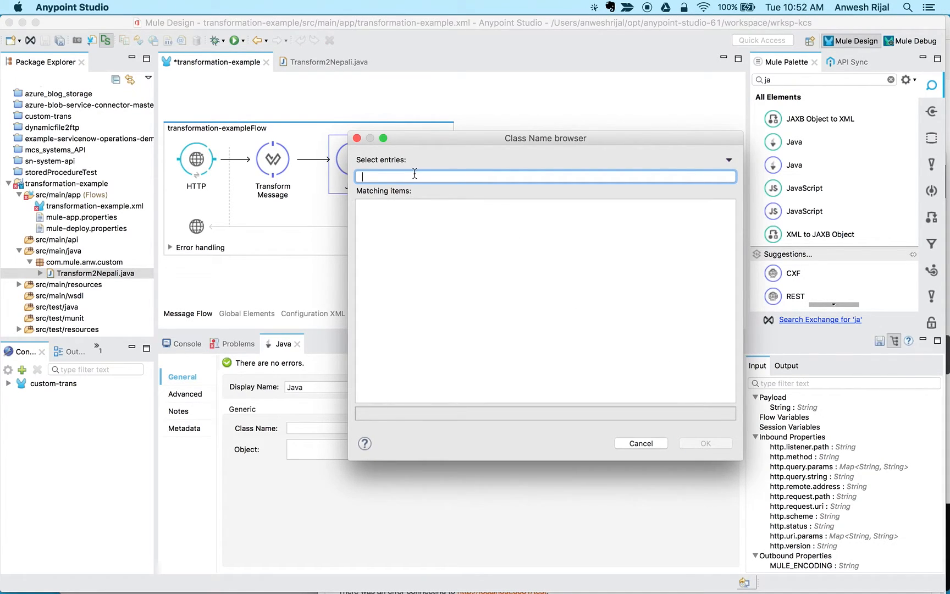
text(Transform2)
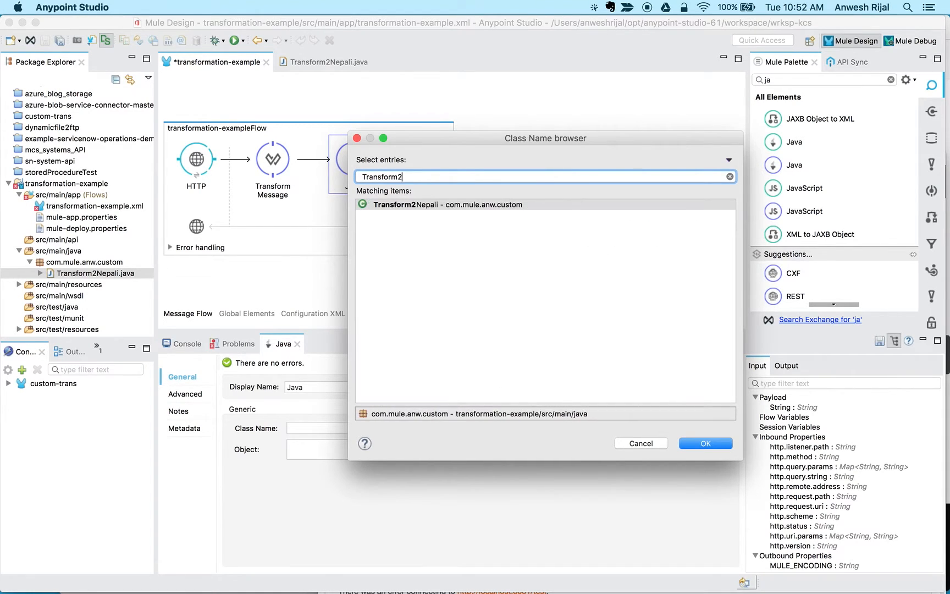
click(449, 204)
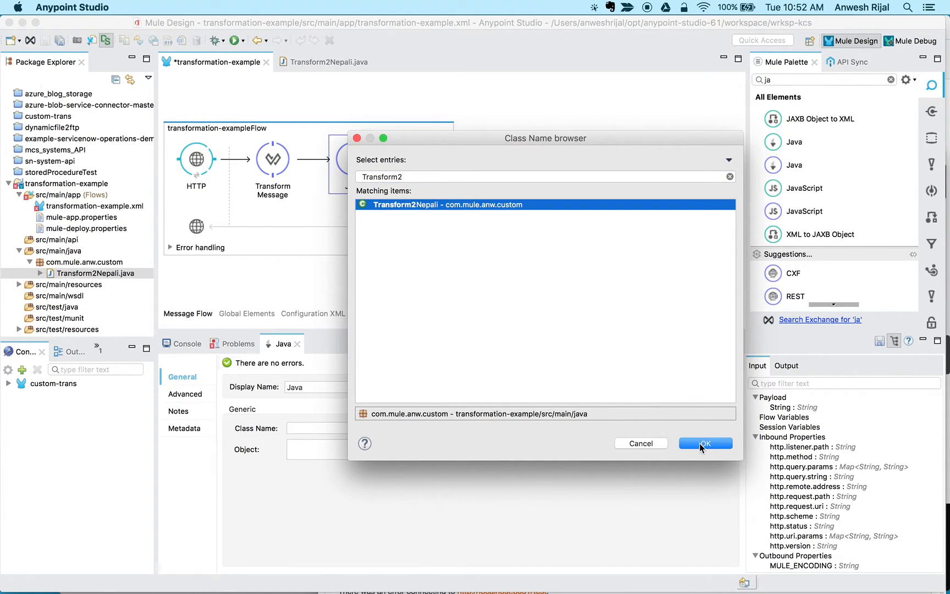
click(705, 443)
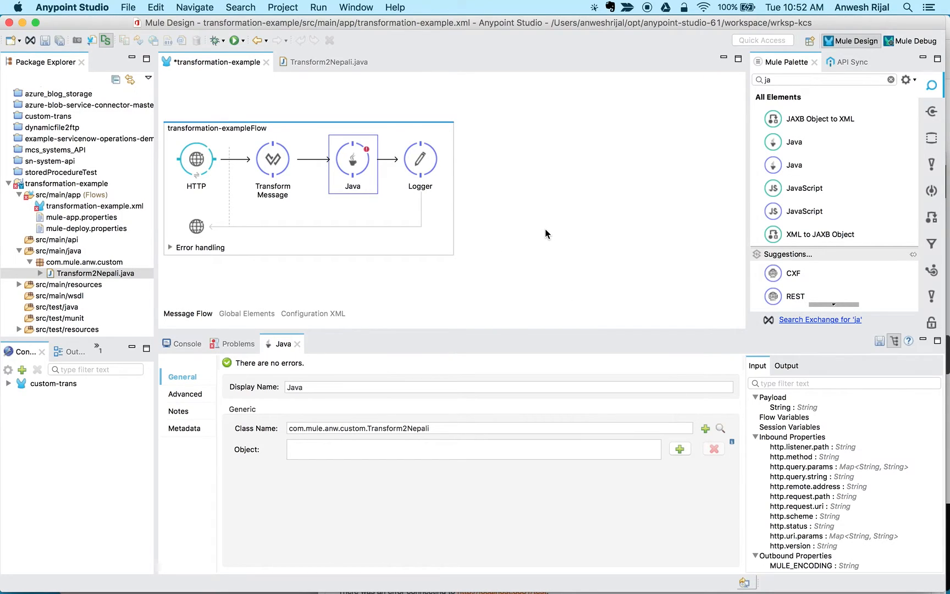
Step: Add a second Transform Message after Java outputting application/json with {"number": payload}
click(272, 160)
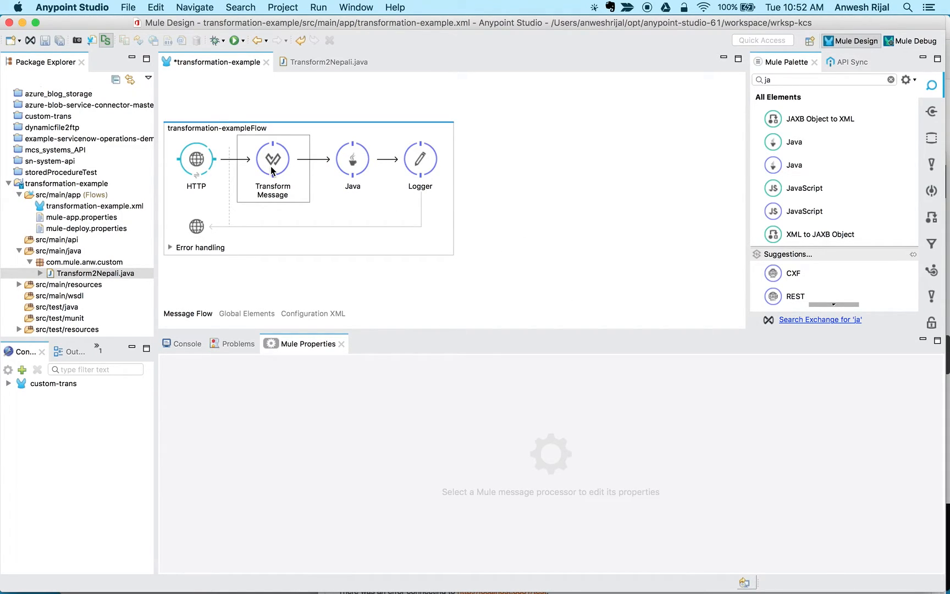
mouse_move(274, 172)
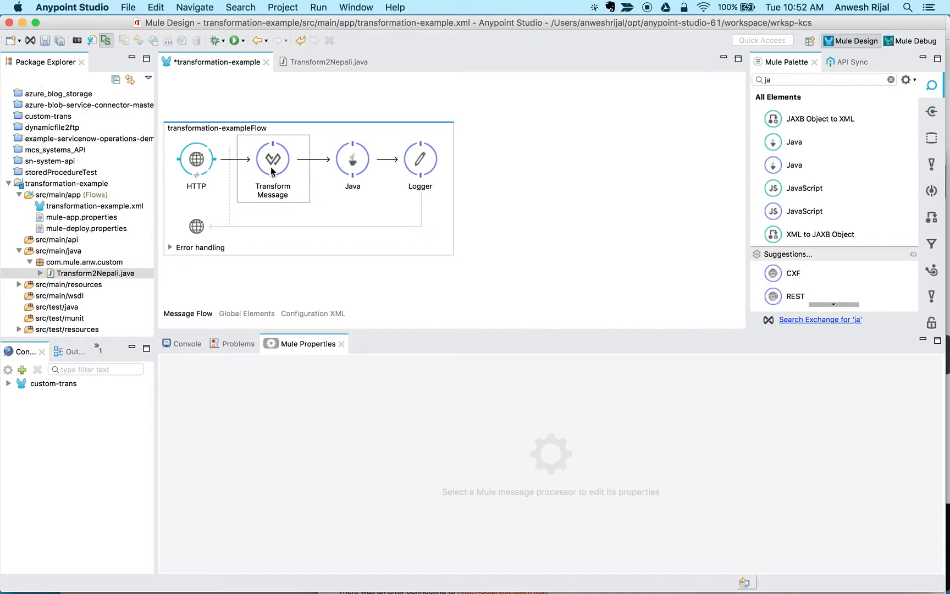
mouse_move(284, 184)
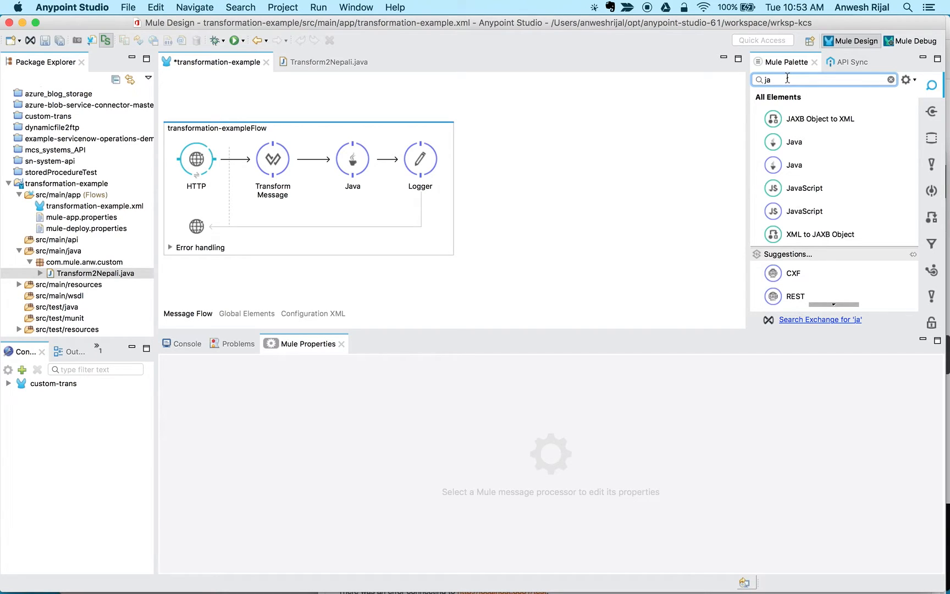
text(da)
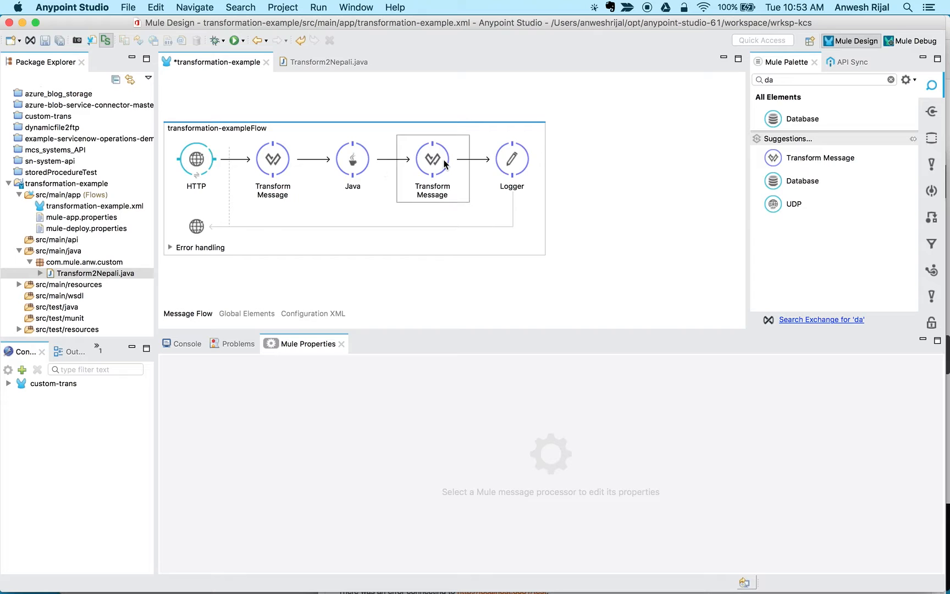
click(432, 160)
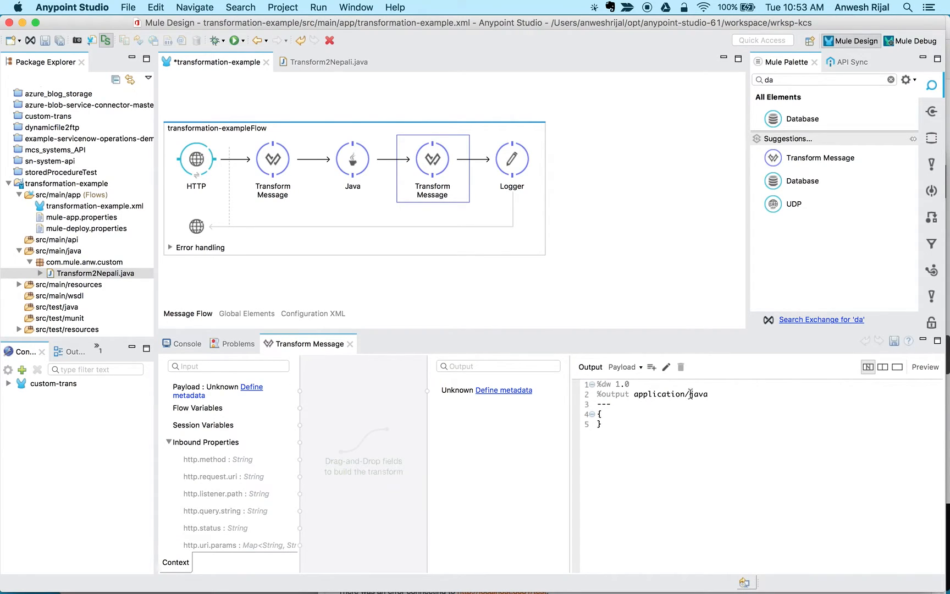
double_click(697, 395)
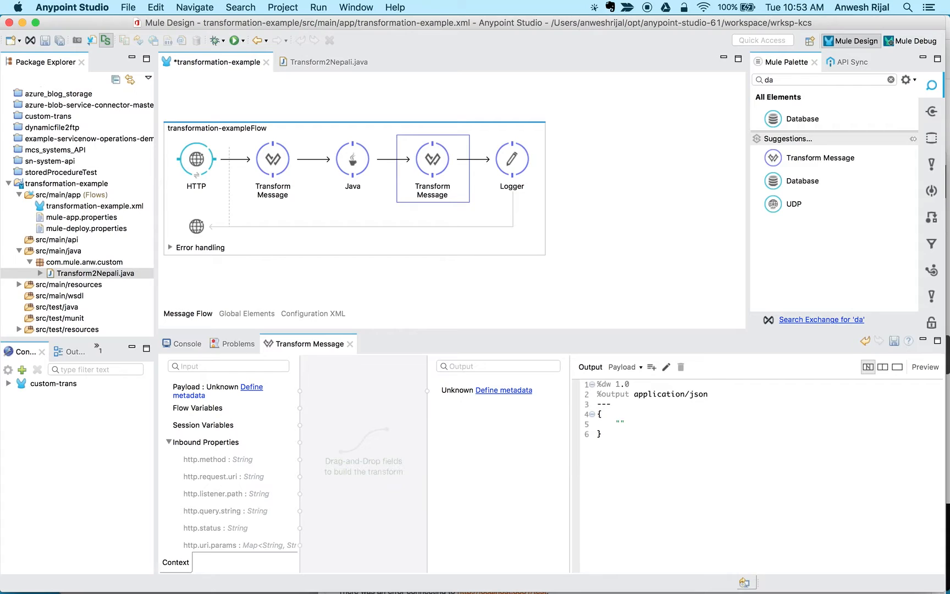
text(number)
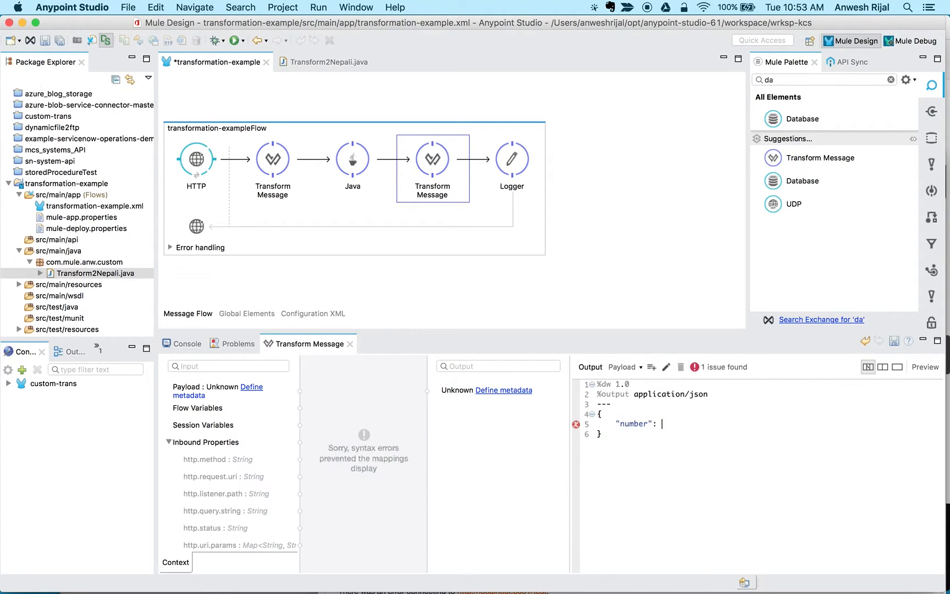
text(payload)
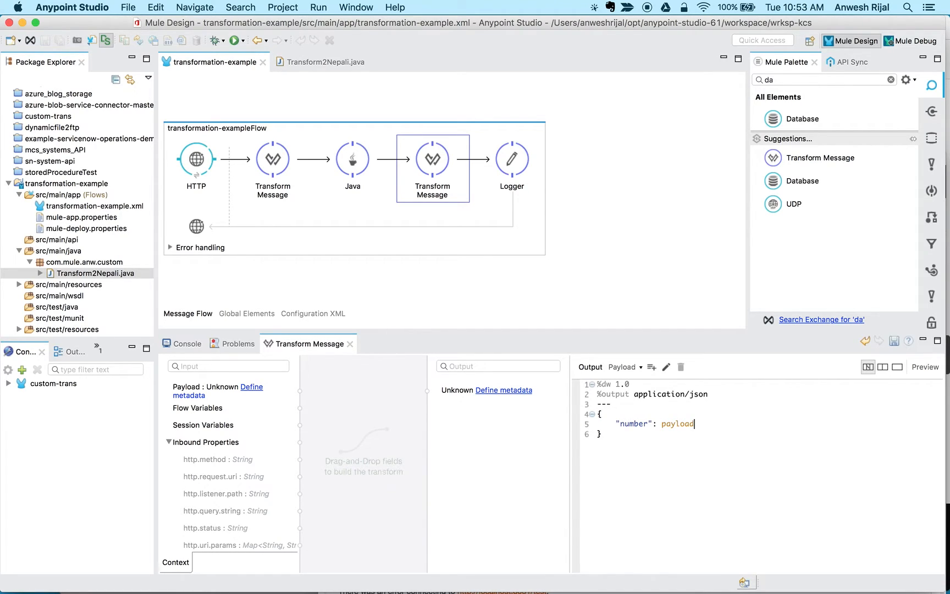
mouse_move(606, 156)
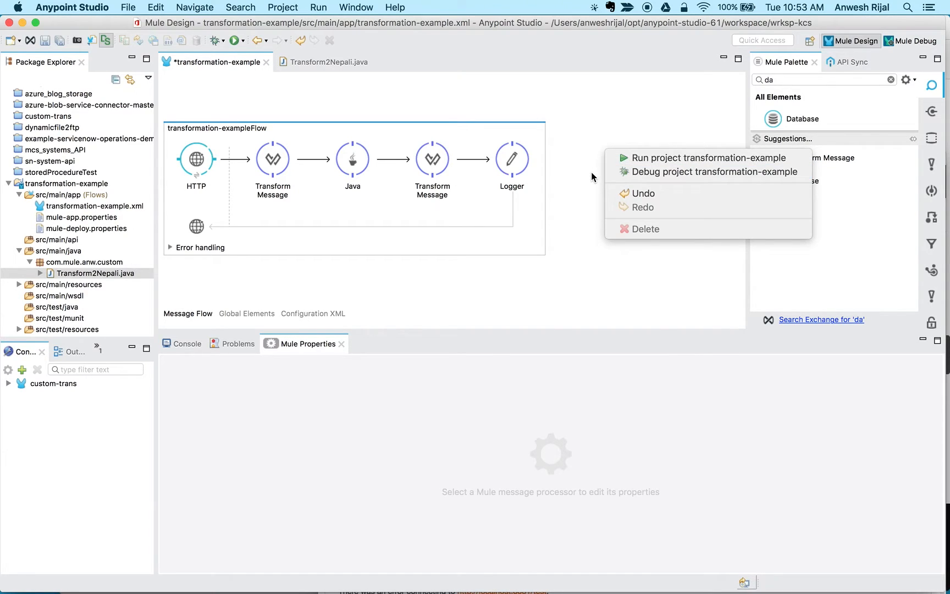
Step: Run transformation-example, save and launch it, then check the HTTP listener path /transform
click(710, 157)
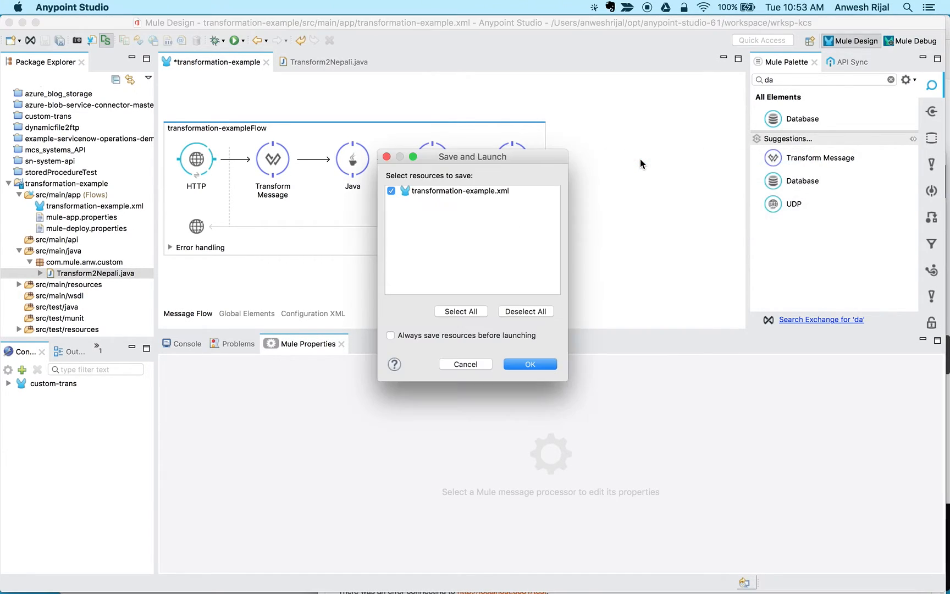
click(528, 364)
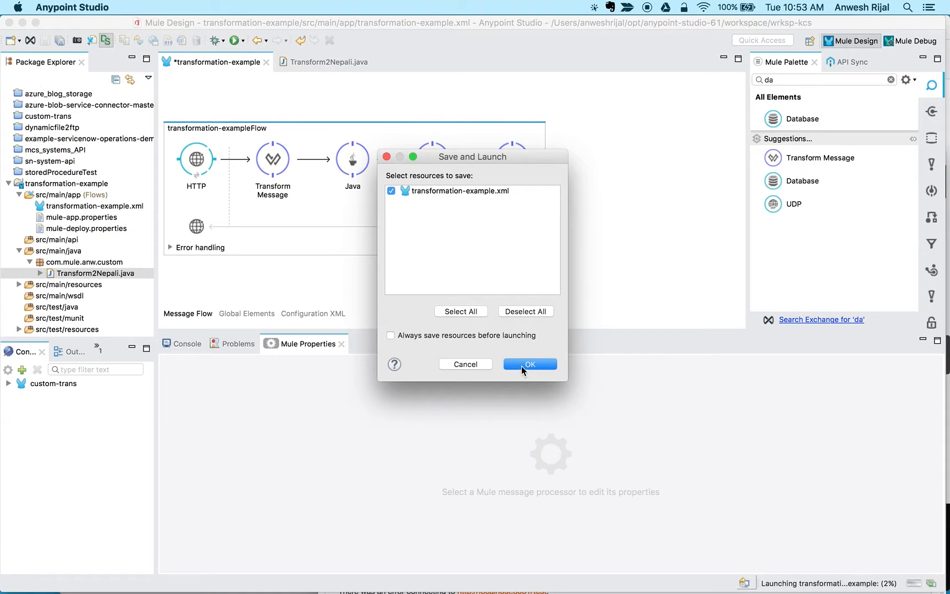
click(527, 364)
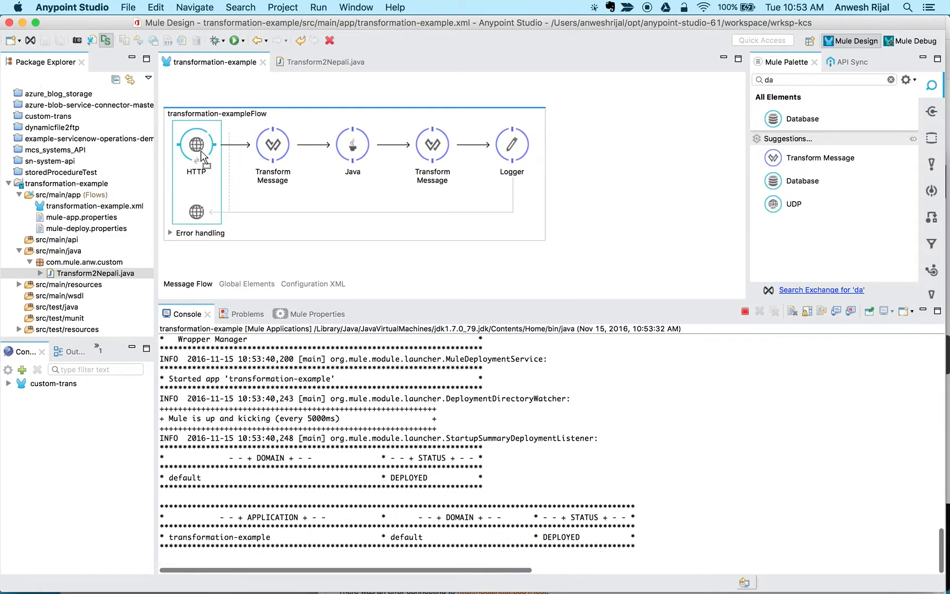
click(195, 144)
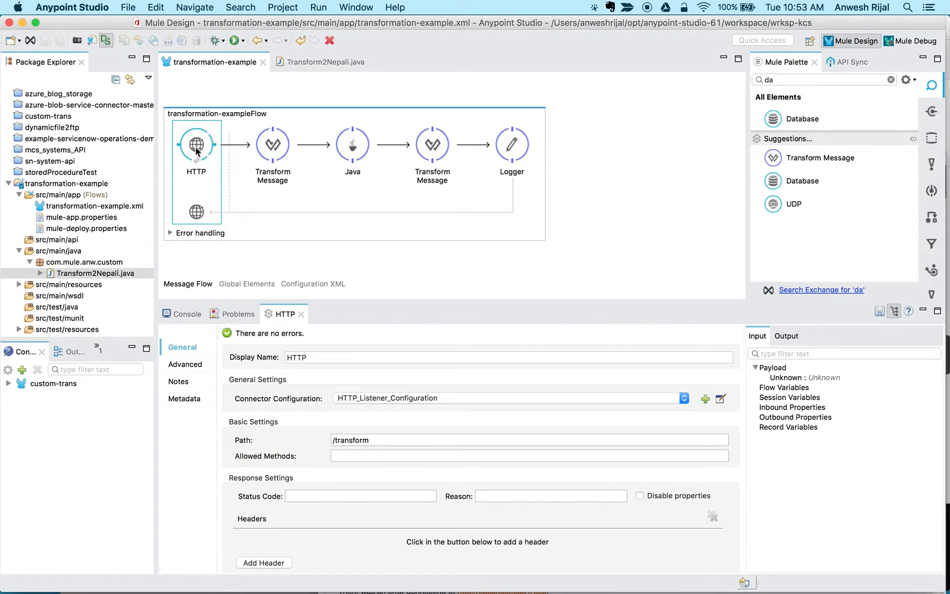
double_click(350, 440)
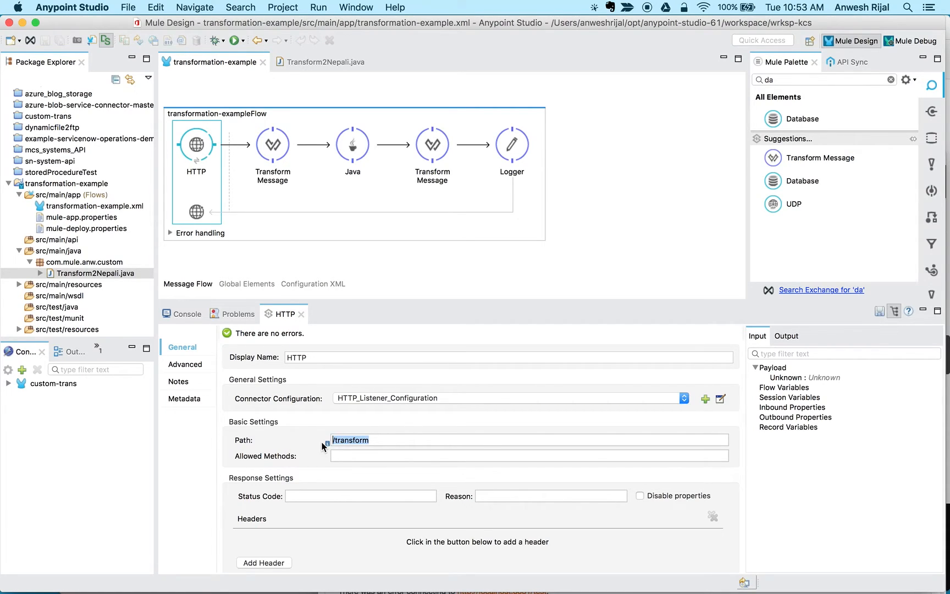
mouse_move(563, 373)
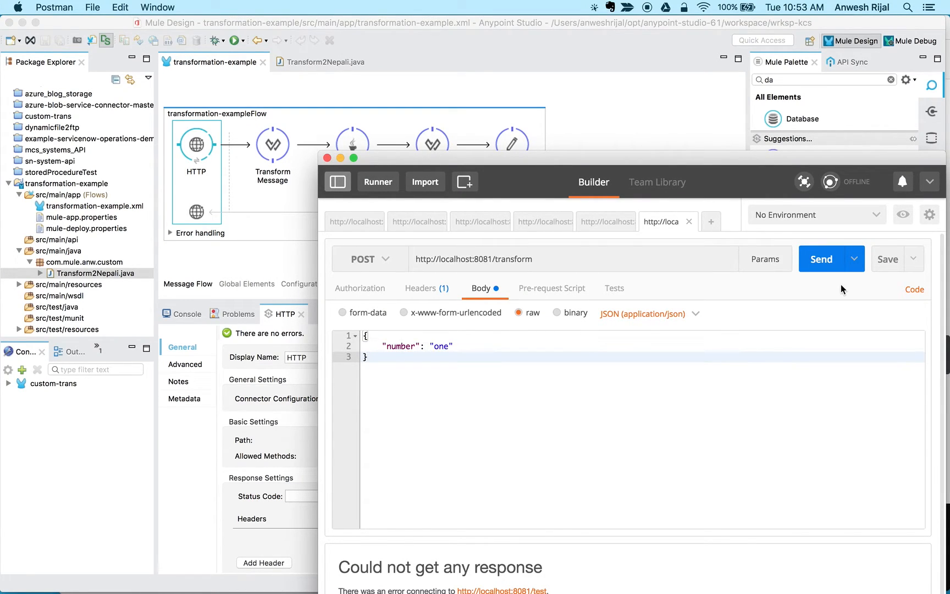
Step: Send number one and then two to /transform, getting ek and dui in the Pretty response
click(821, 258)
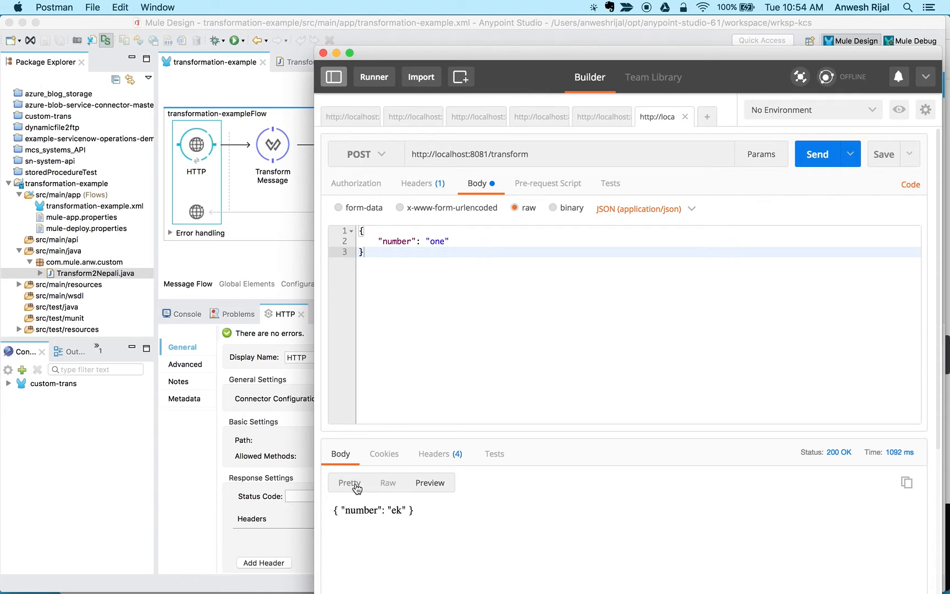
click(348, 483)
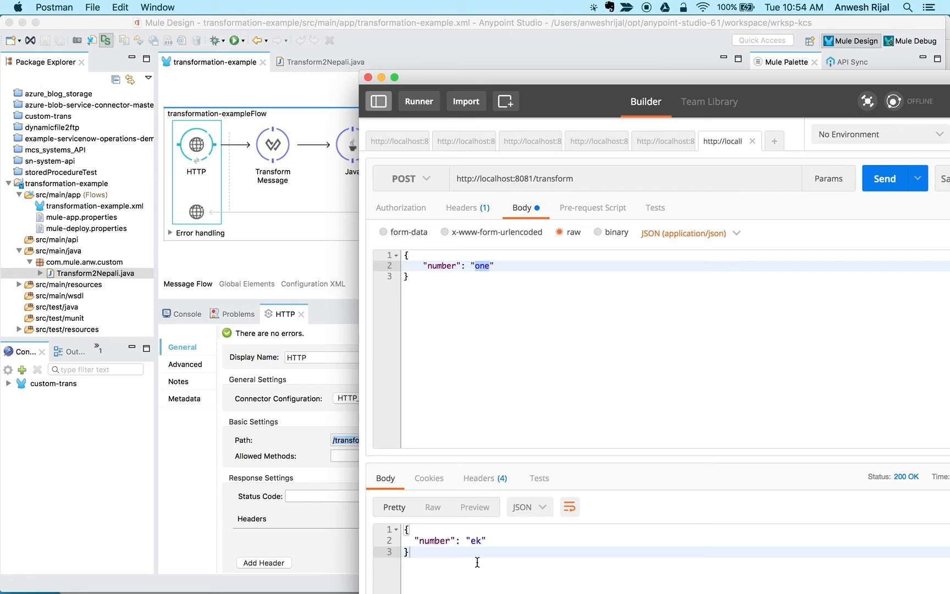
double_click(476, 539)
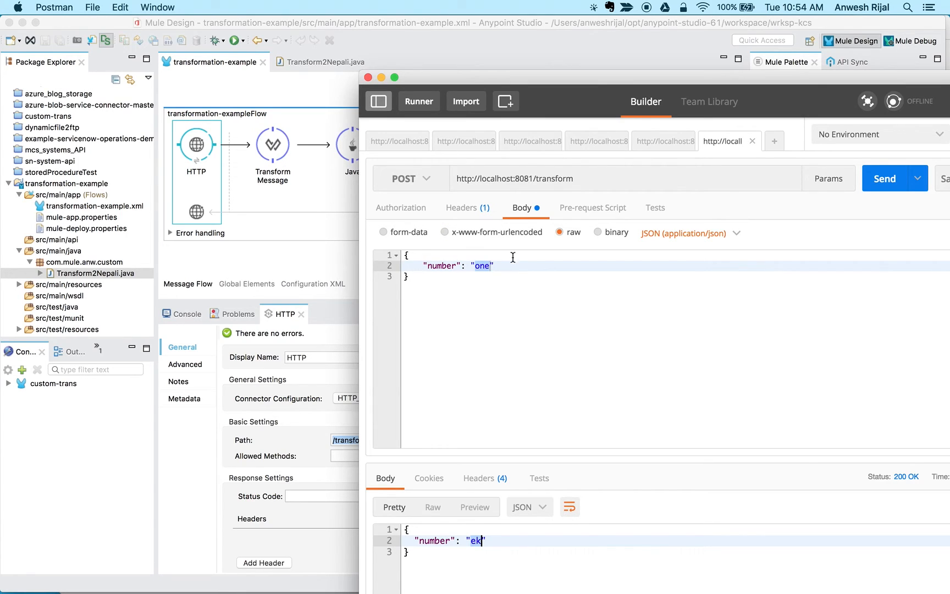
text(two)
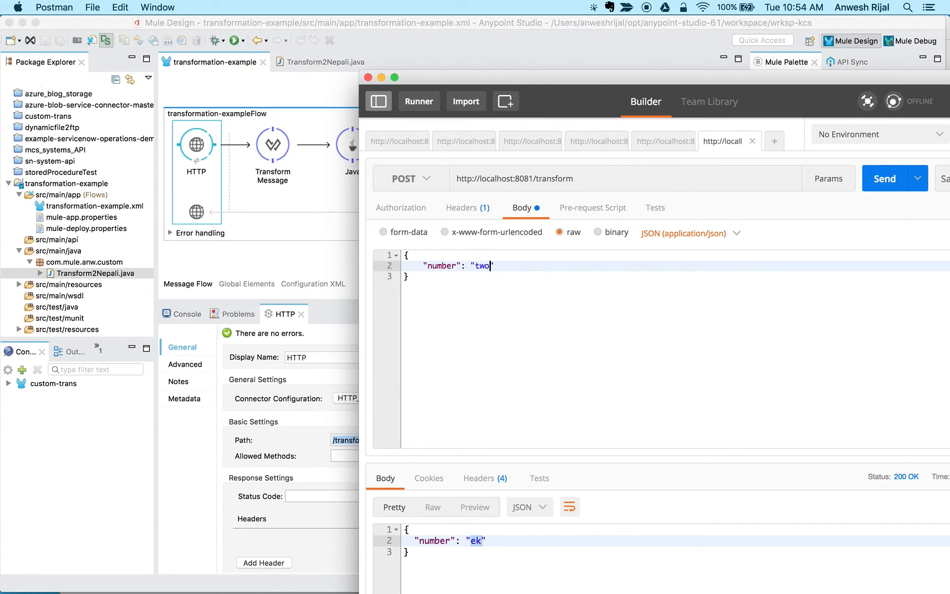
click(884, 178)
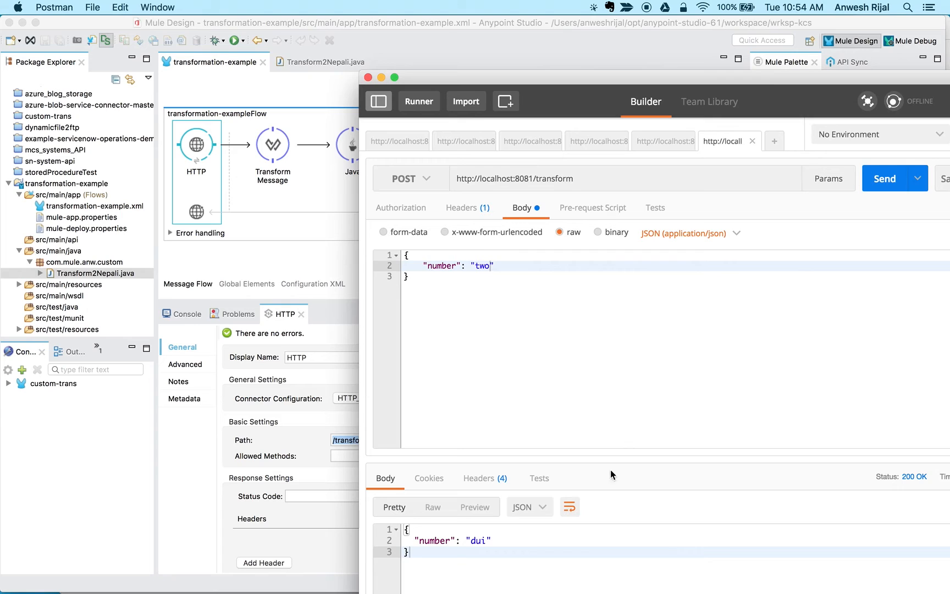
double_click(478, 540)
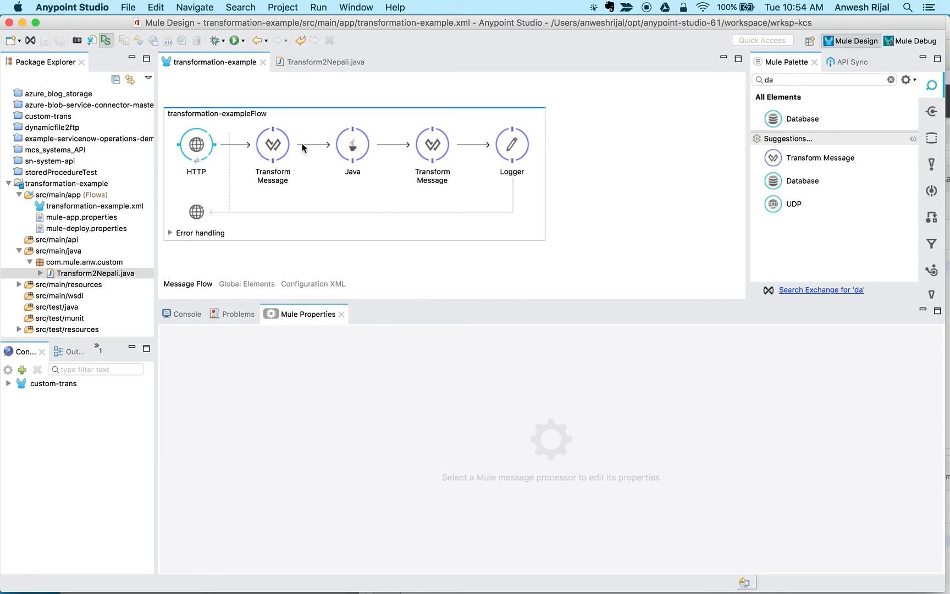
Step: Review both Transform Message scripts and the Java step, then expand Transform2Nepali to show doTransform(String)
click(272, 145)
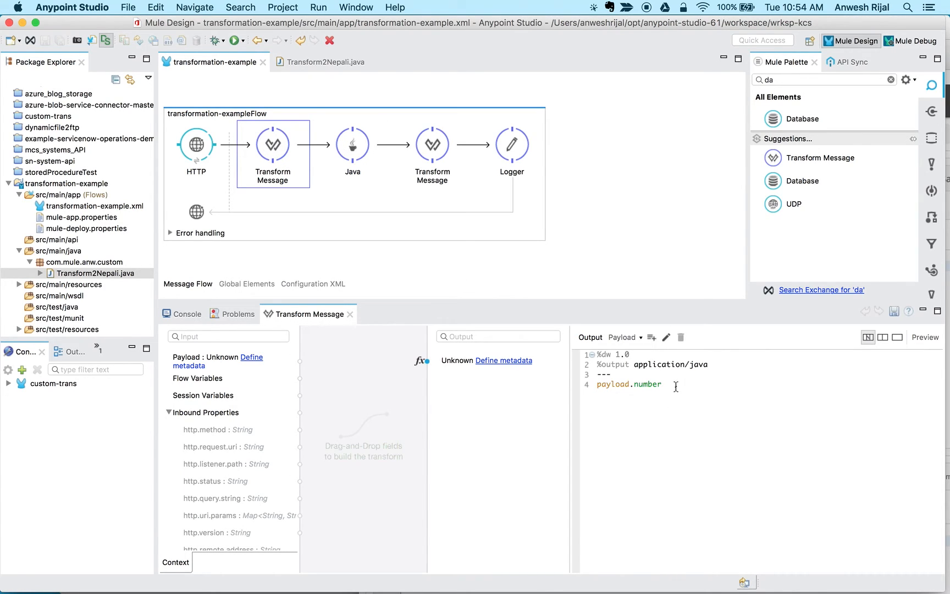
double_click(627, 384)
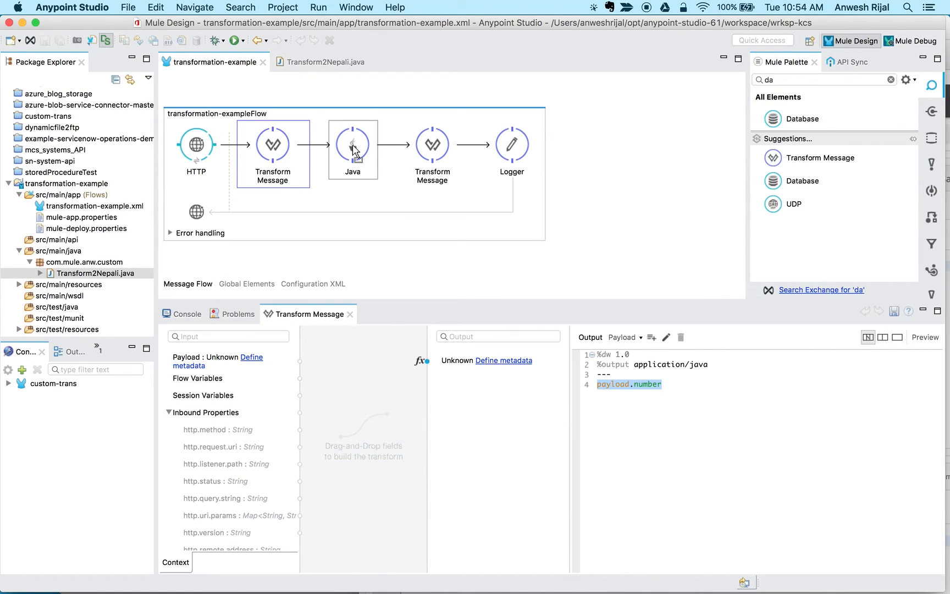
click(353, 144)
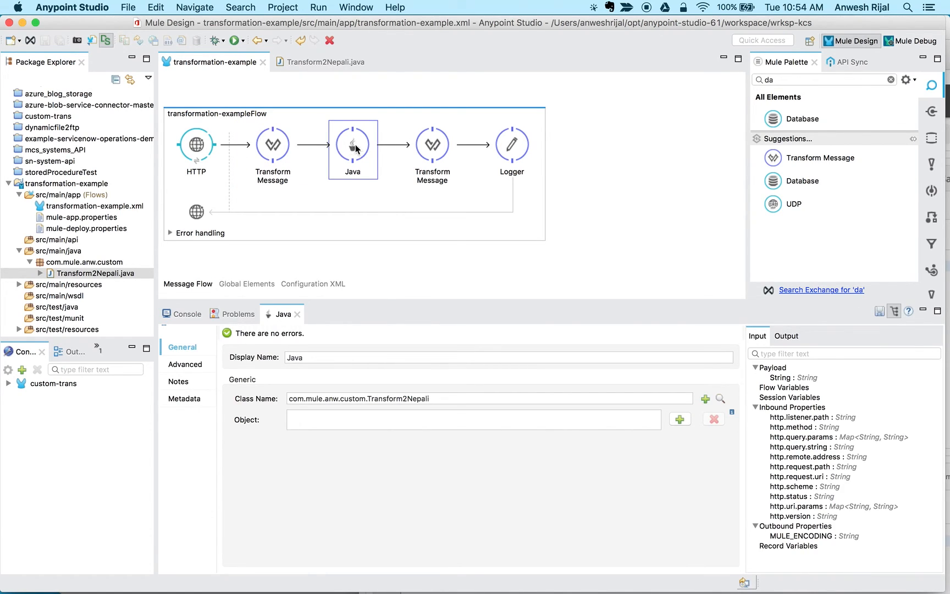
click(432, 144)
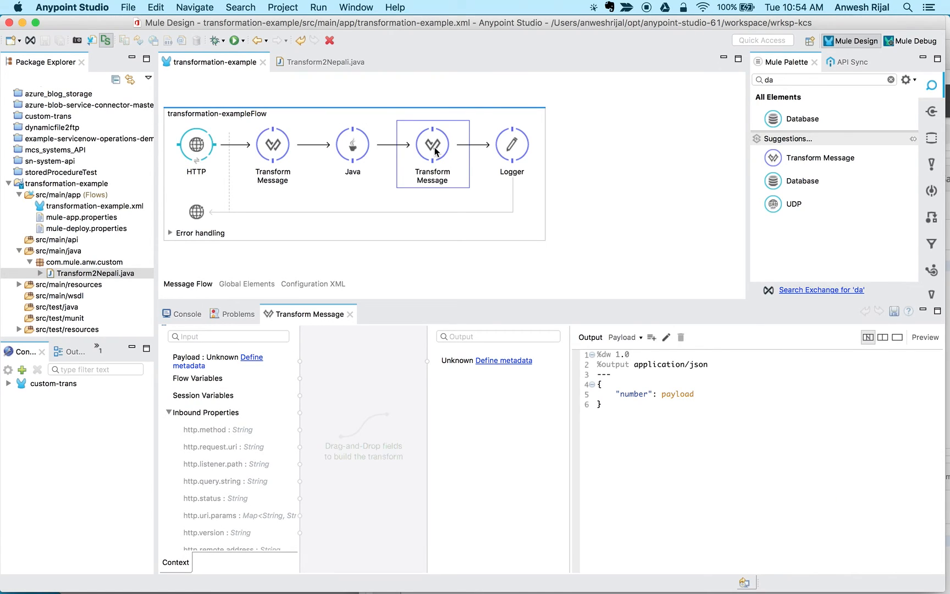
mouse_move(595, 303)
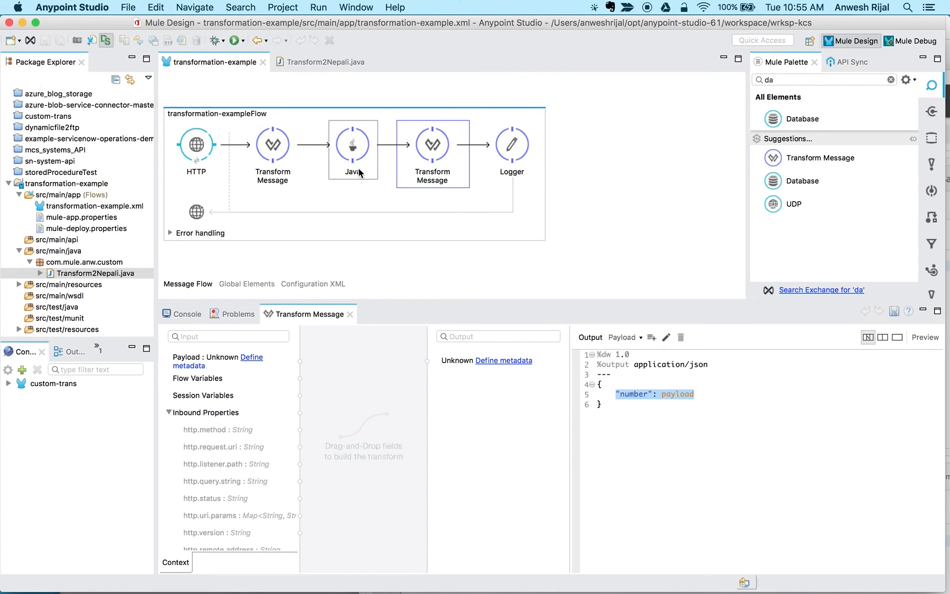
click(353, 144)
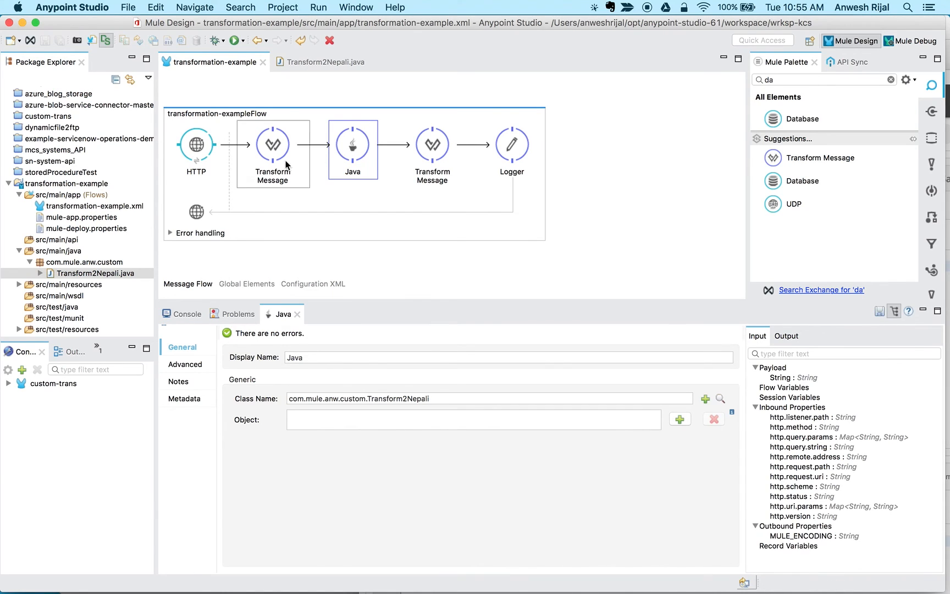
click(95, 274)
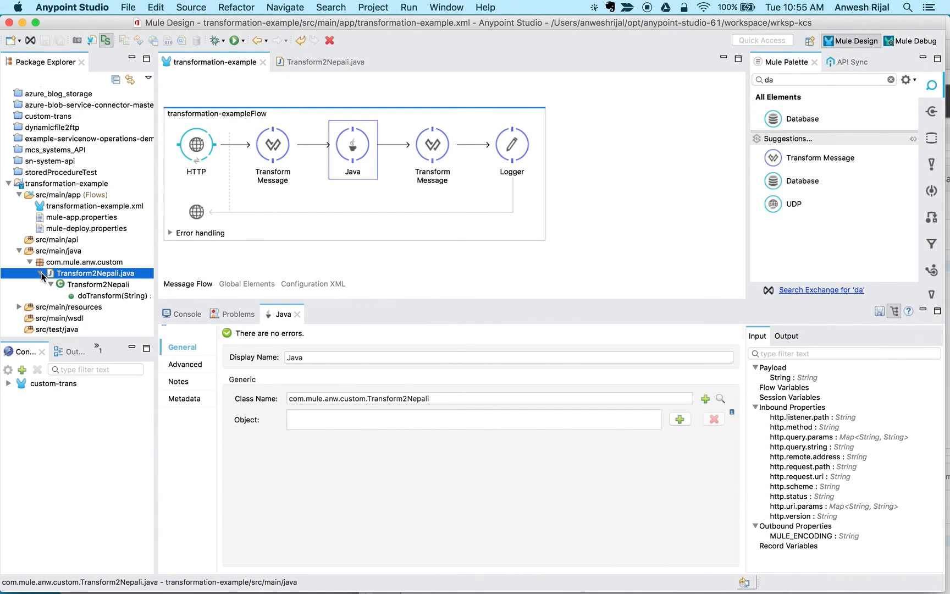